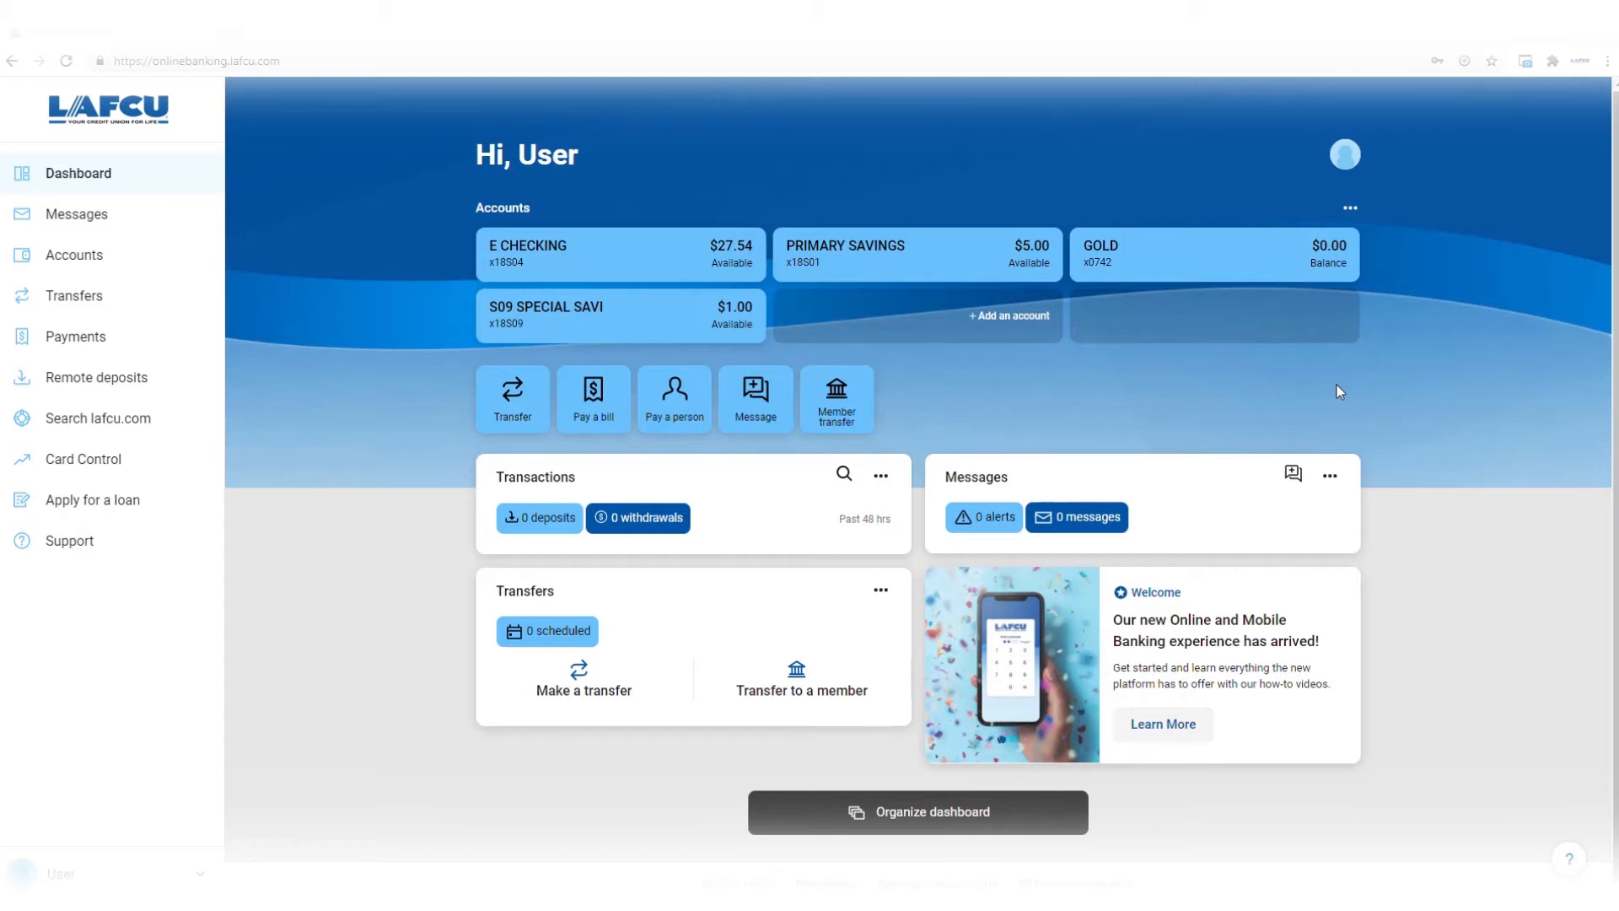
# Open the ••• options menu beside Accounts on the dashboard
pyautogui.click(1348, 207)
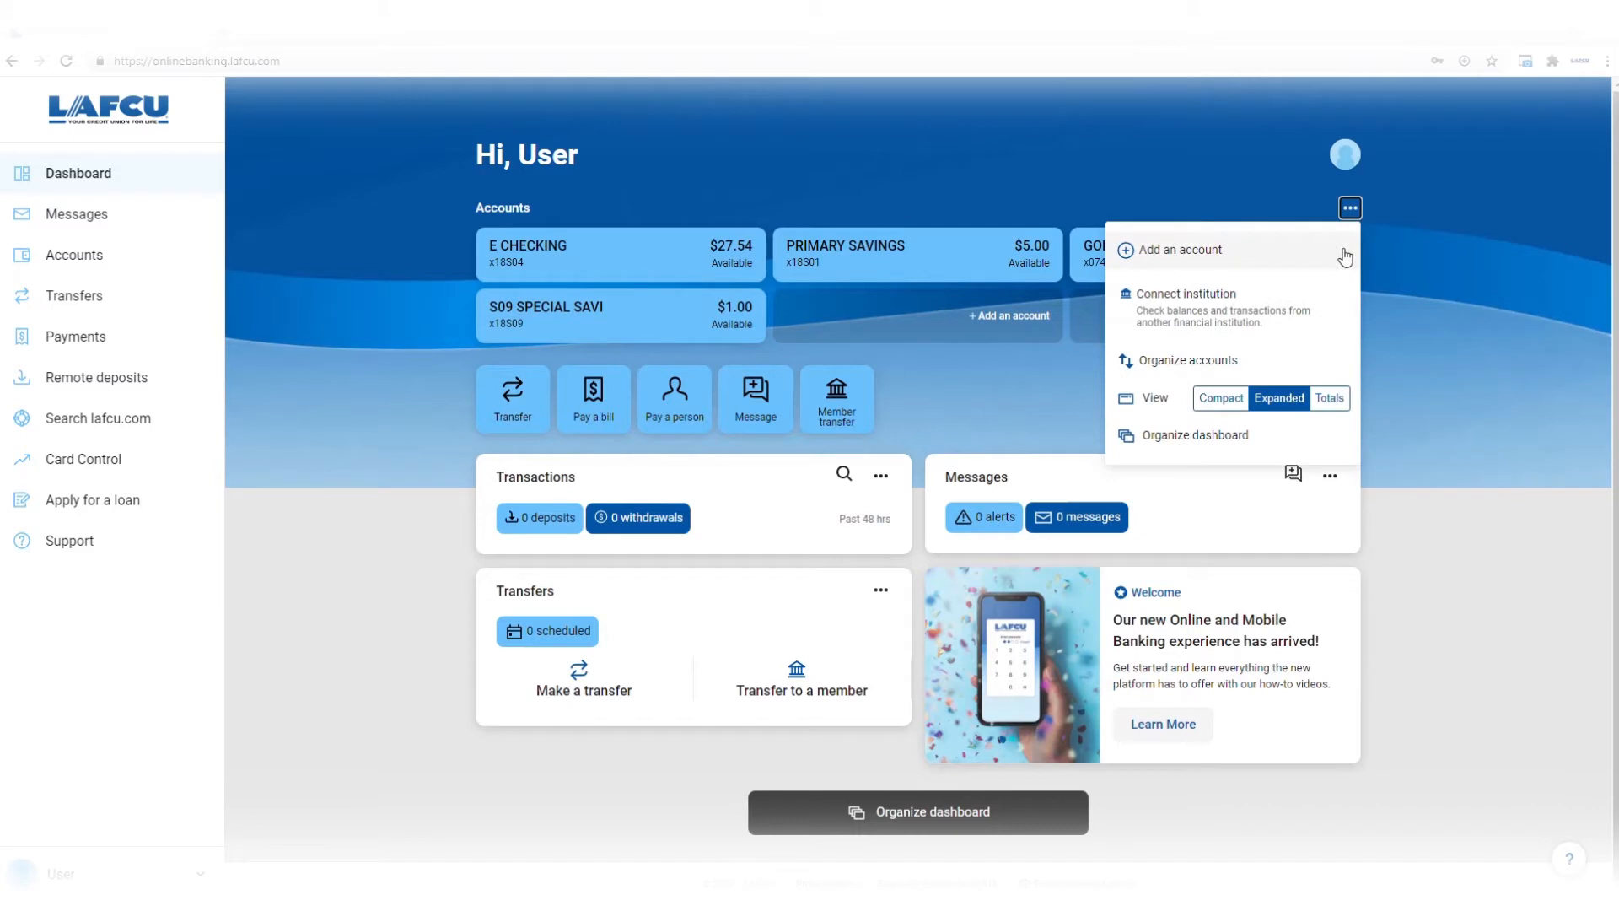
pyautogui.moveTo(1332, 293)
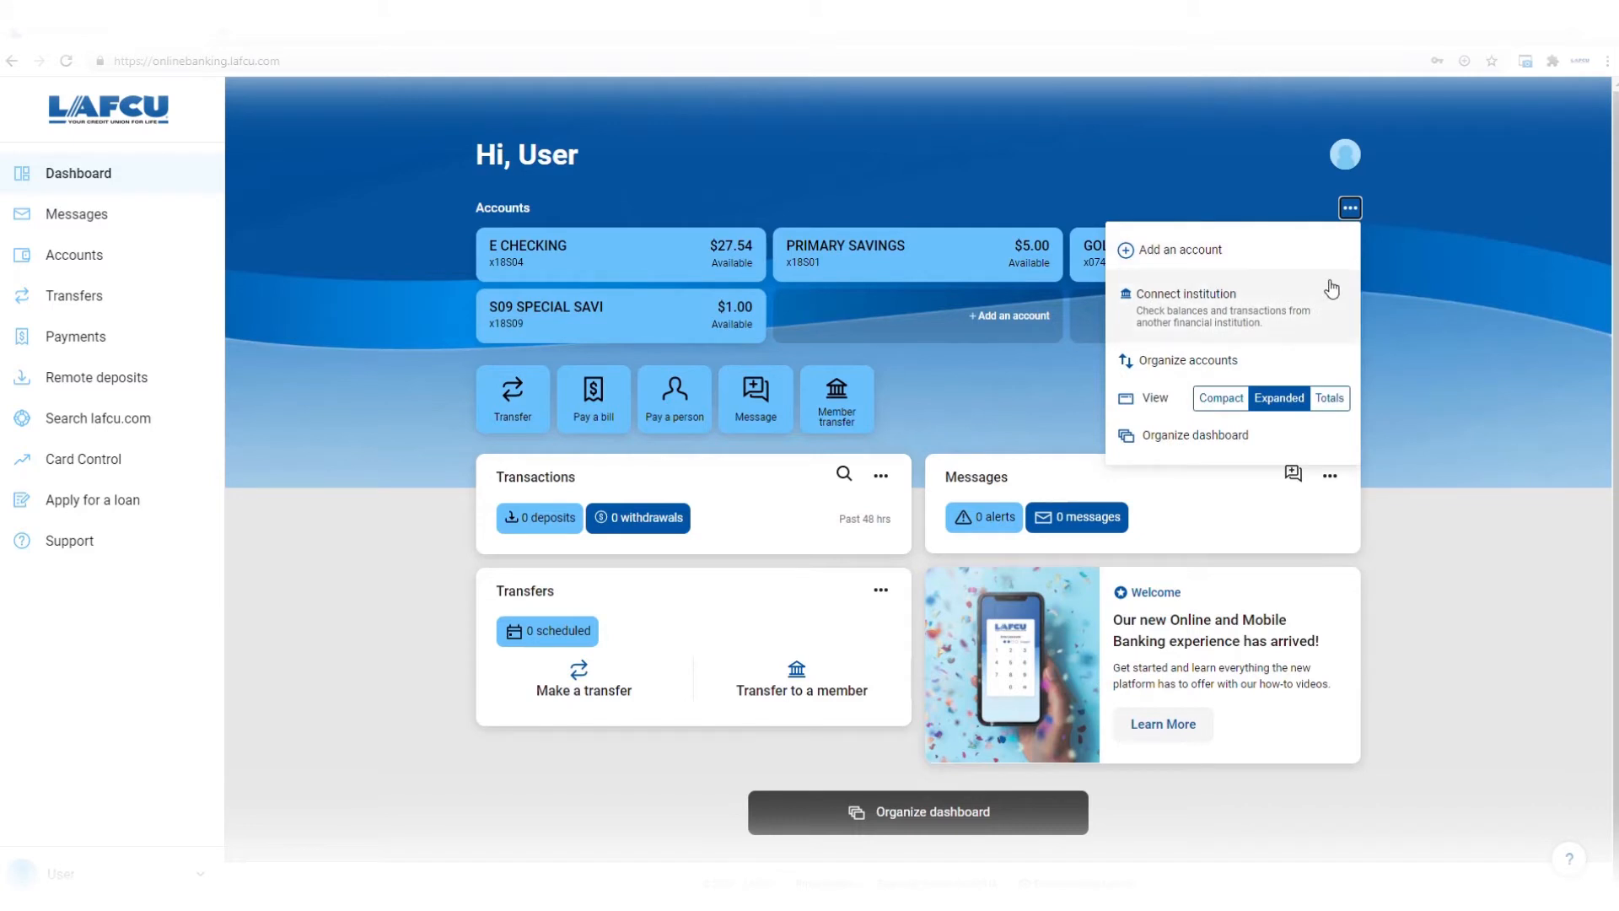
pyautogui.moveTo(1287, 364)
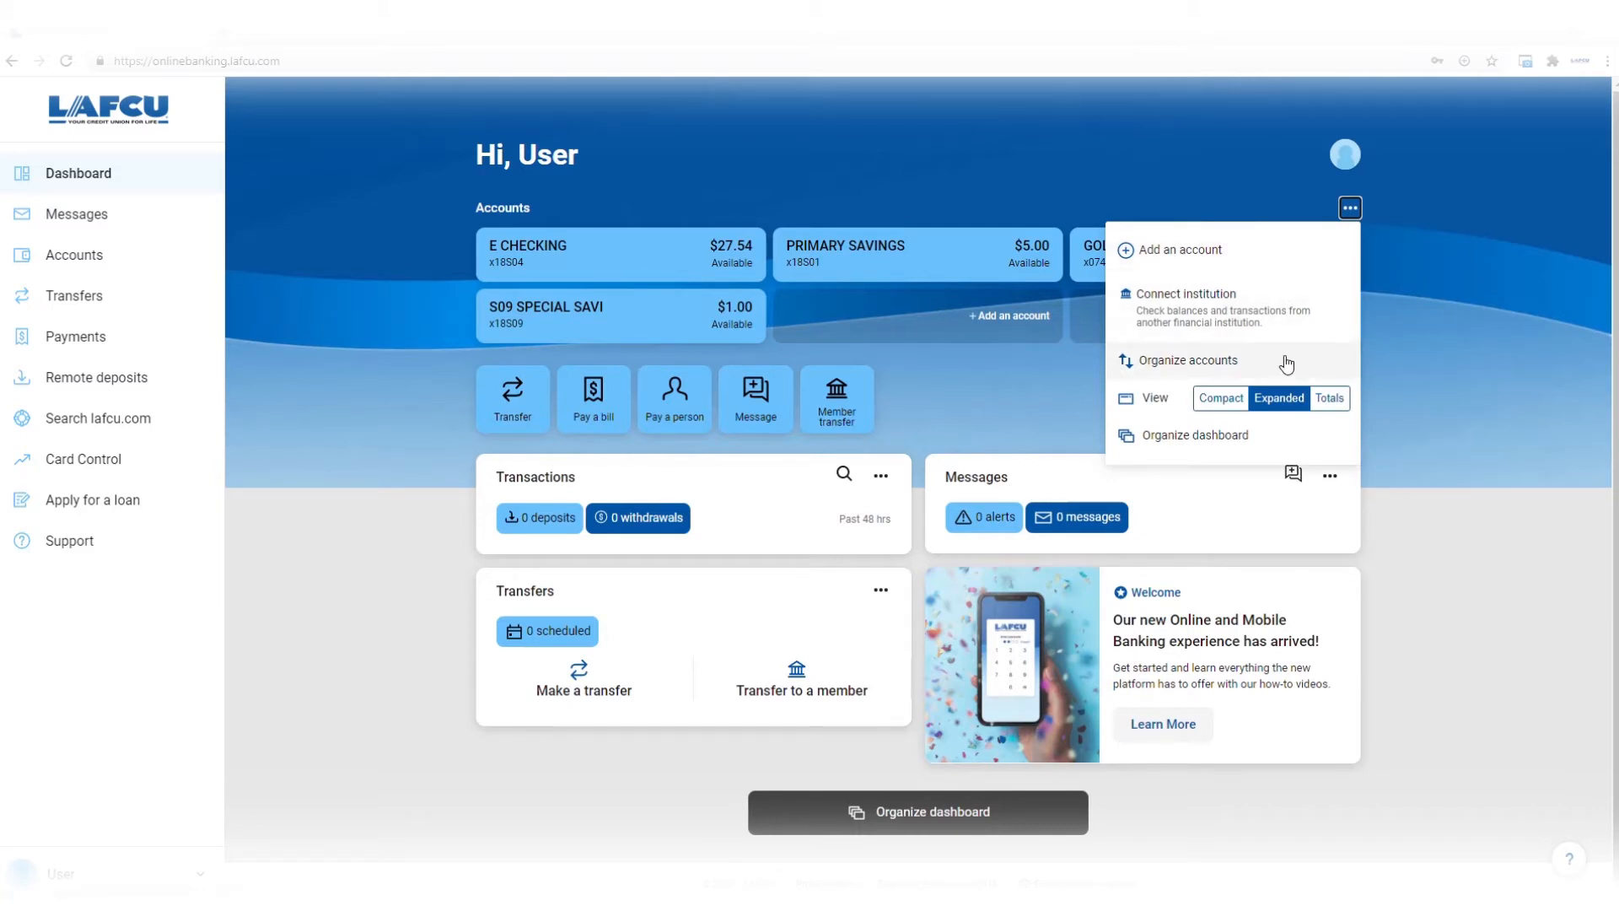
# Organize accounts so Primary Savings is first and S09 Special Savi second, then finish
pyautogui.click(1186, 360)
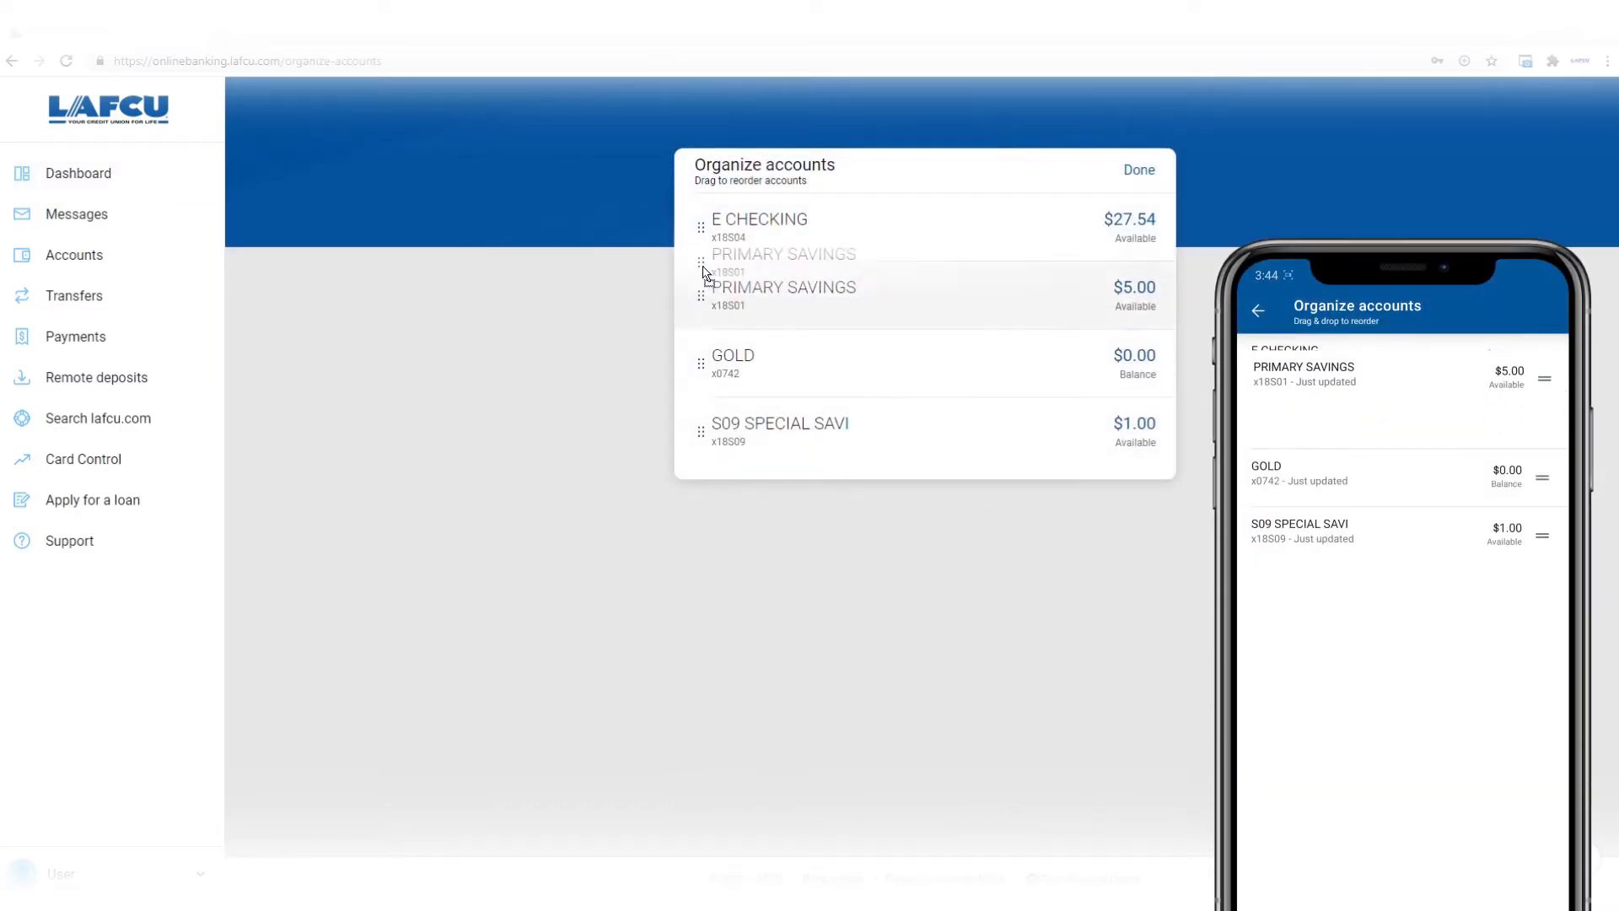
pyautogui.moveTo(783, 287); pyautogui.dragTo(782, 218)
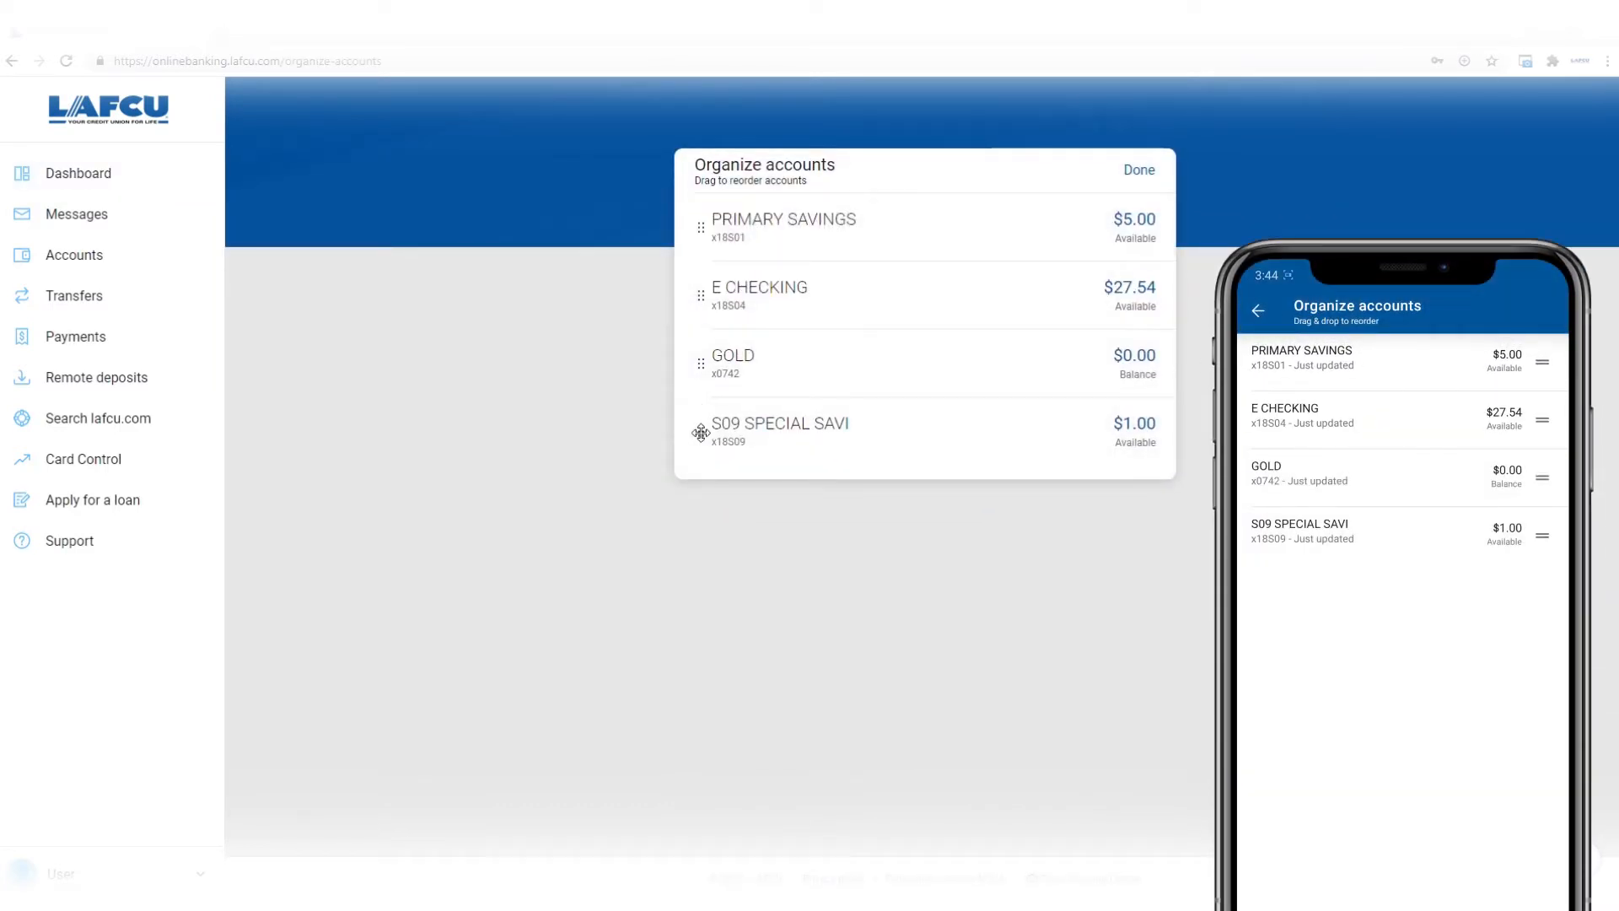
pyautogui.moveTo(700, 431); pyautogui.dragTo(700, 294)
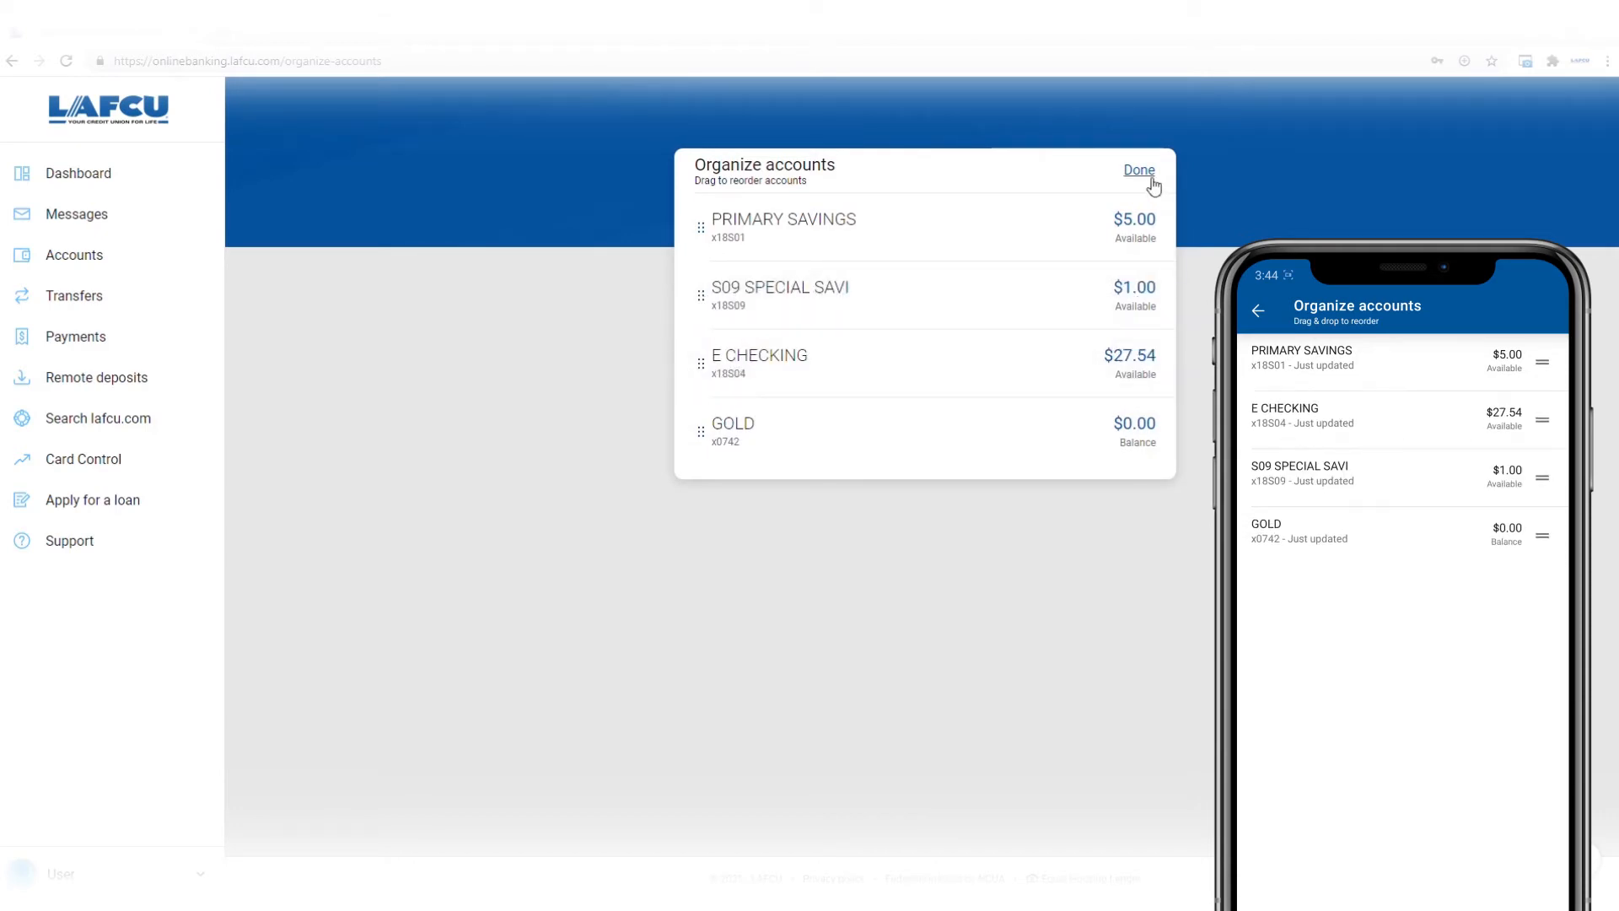
pyautogui.click(1139, 171)
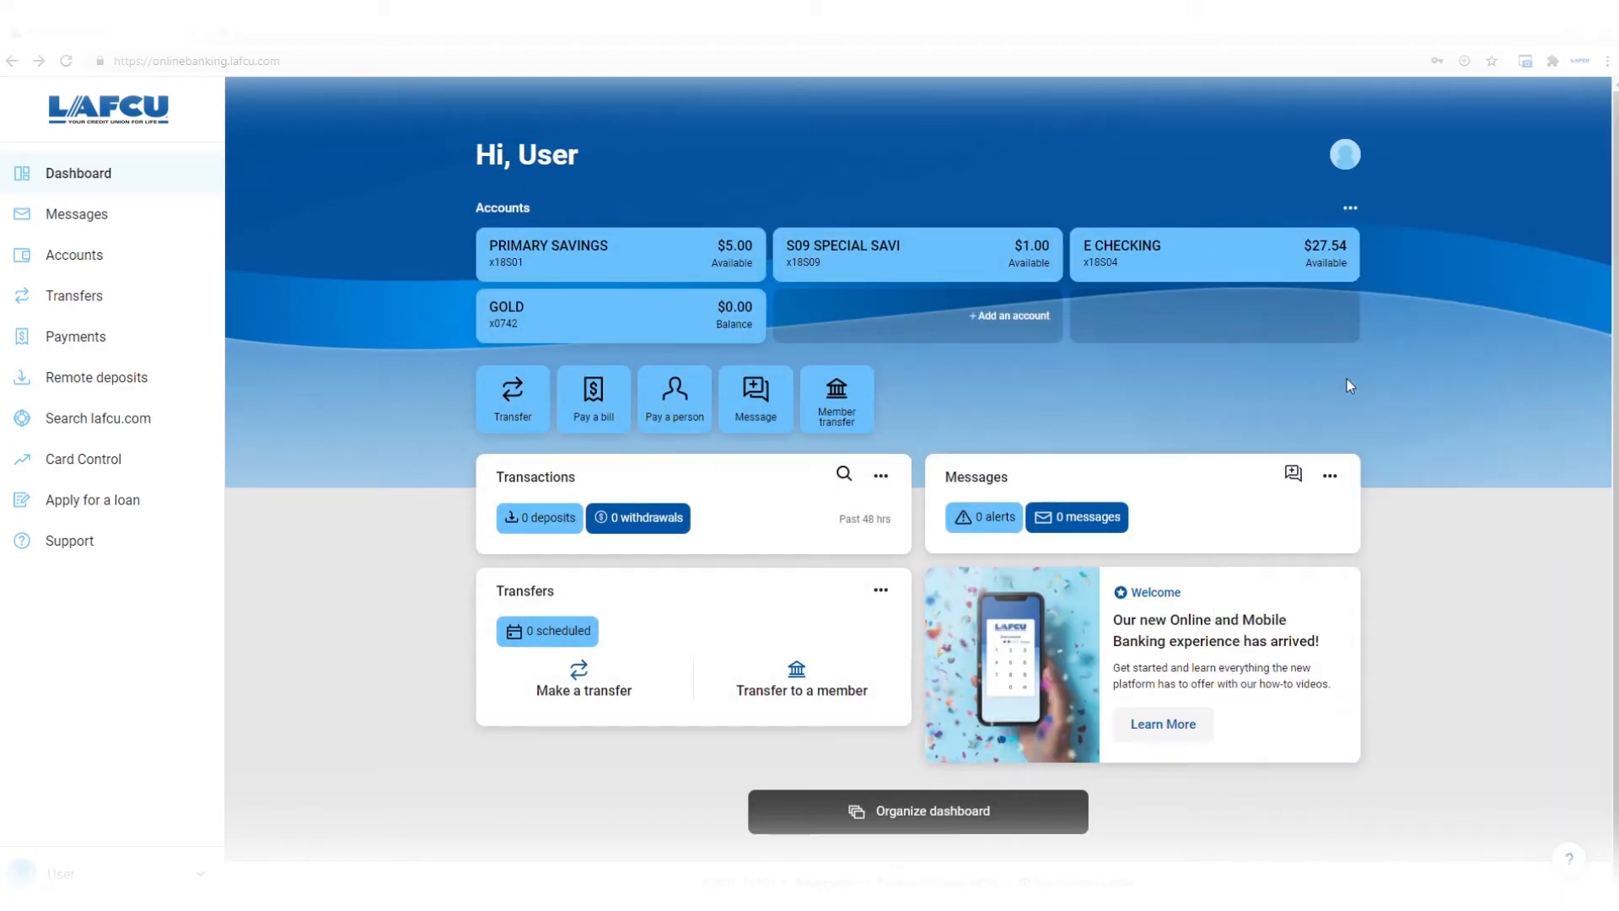
# Try the compact accounts view and the full accounts list, then return to Dashboard
pyautogui.click(1350, 207)
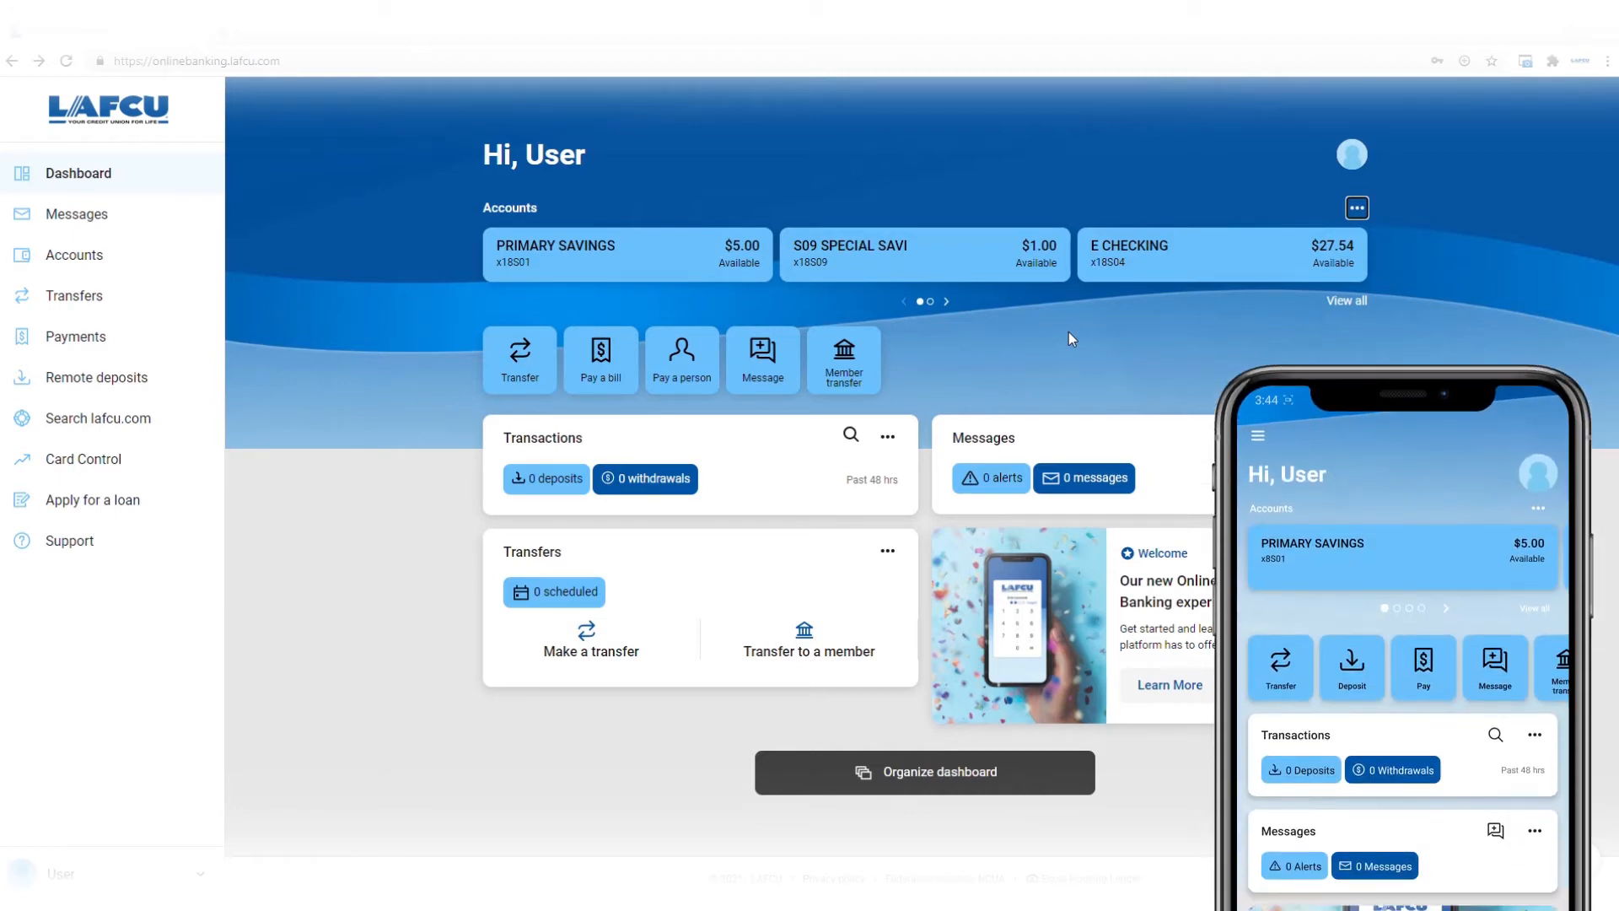
pyautogui.moveTo(982, 313)
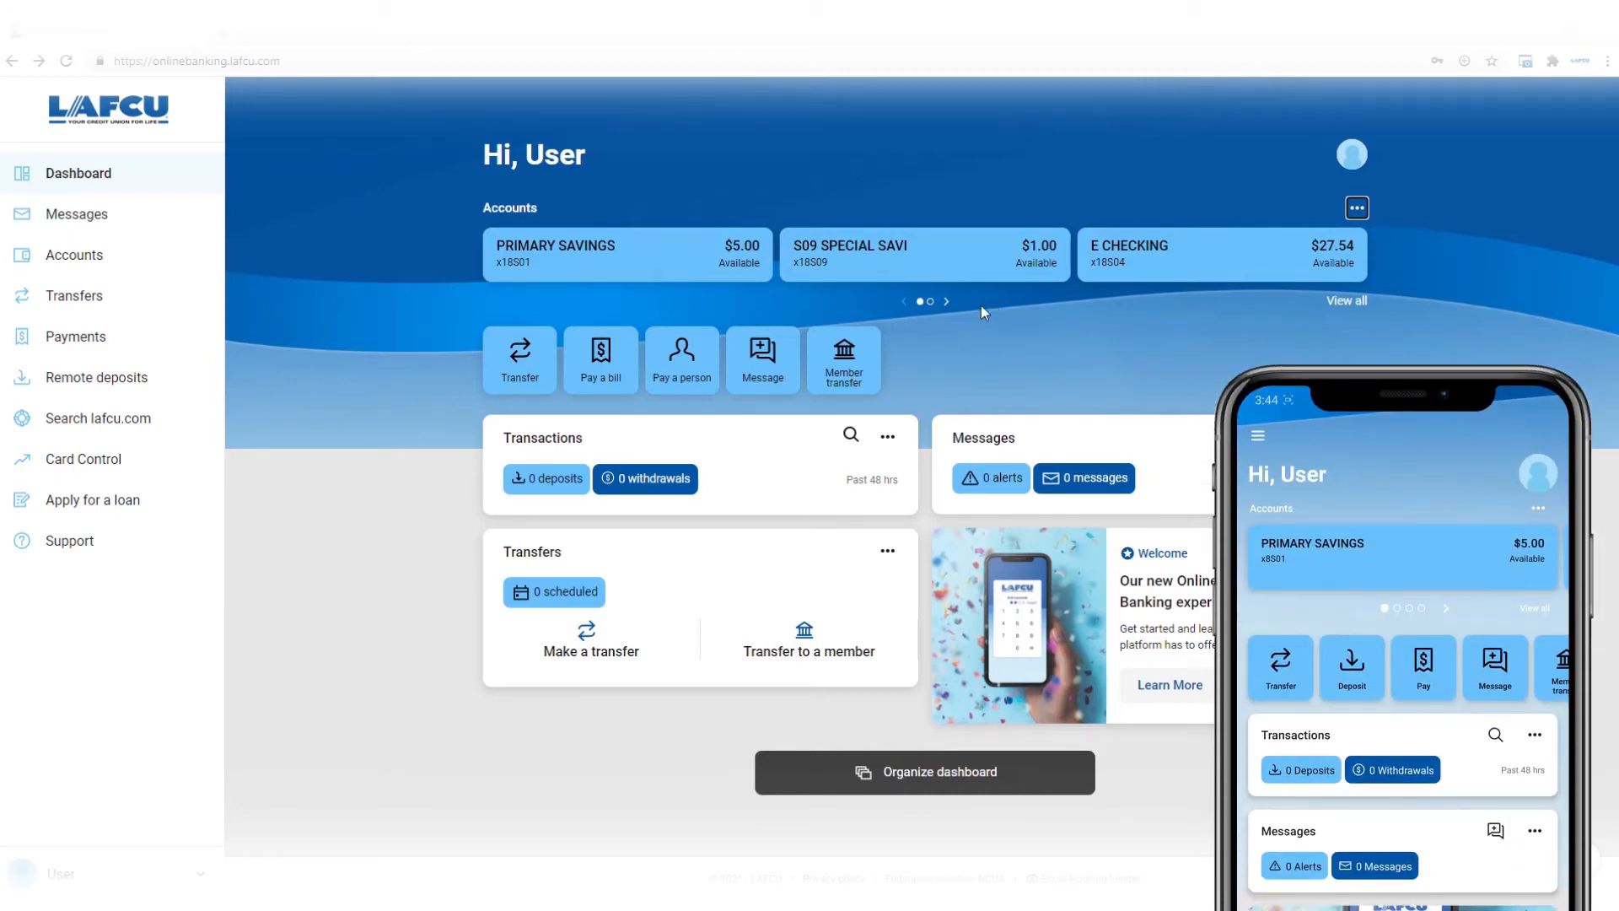
pyautogui.click(946, 301)
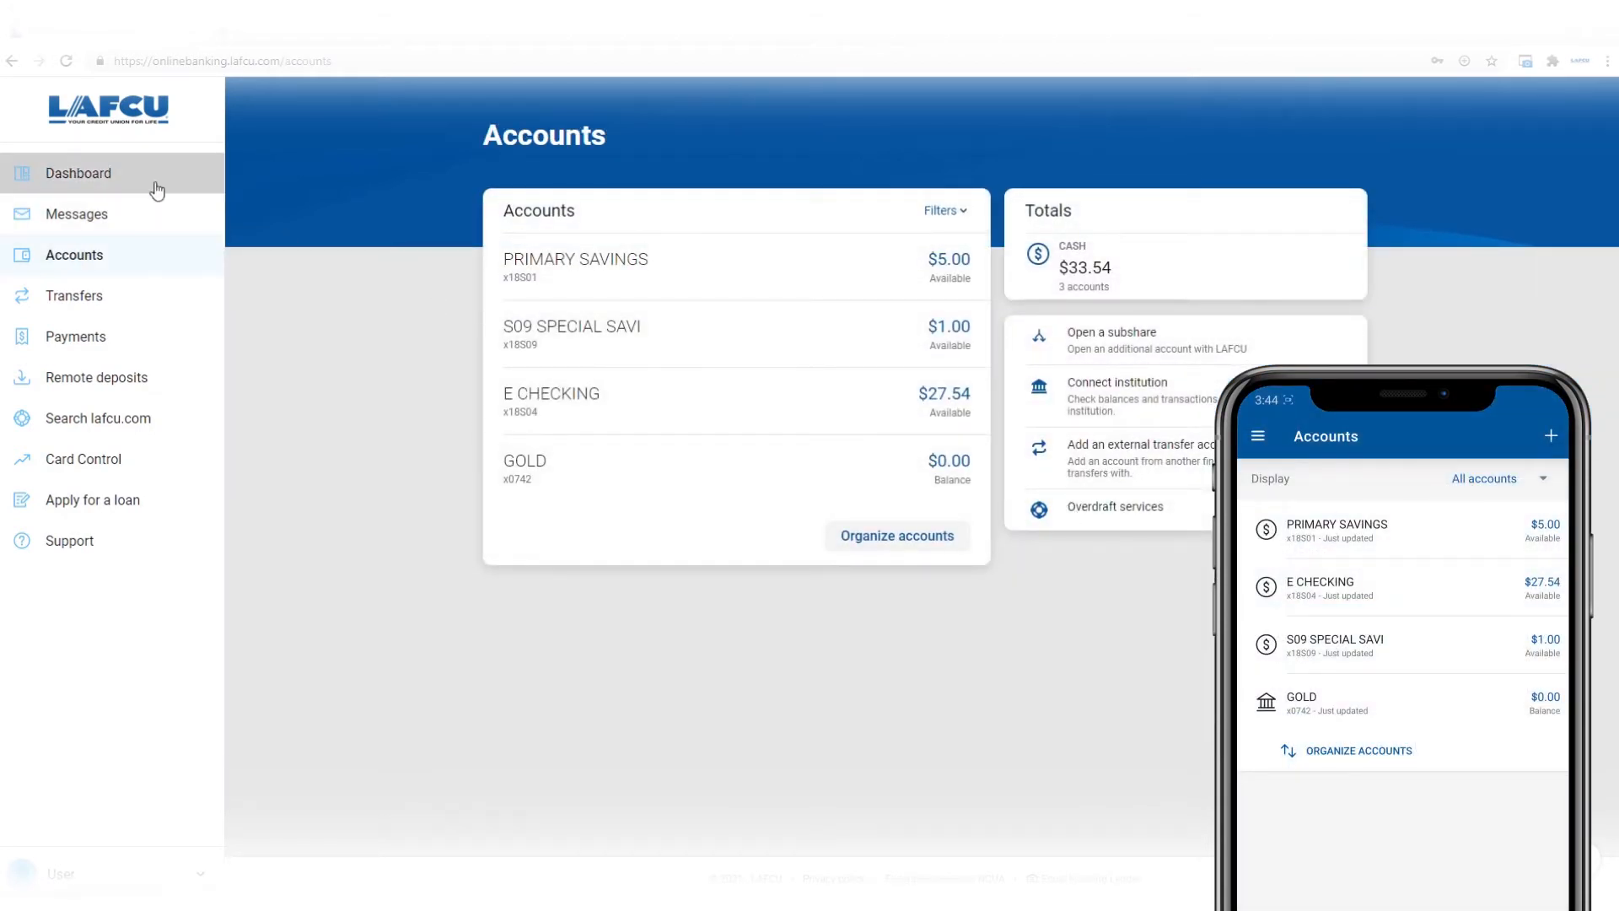
pyautogui.click(78, 172)
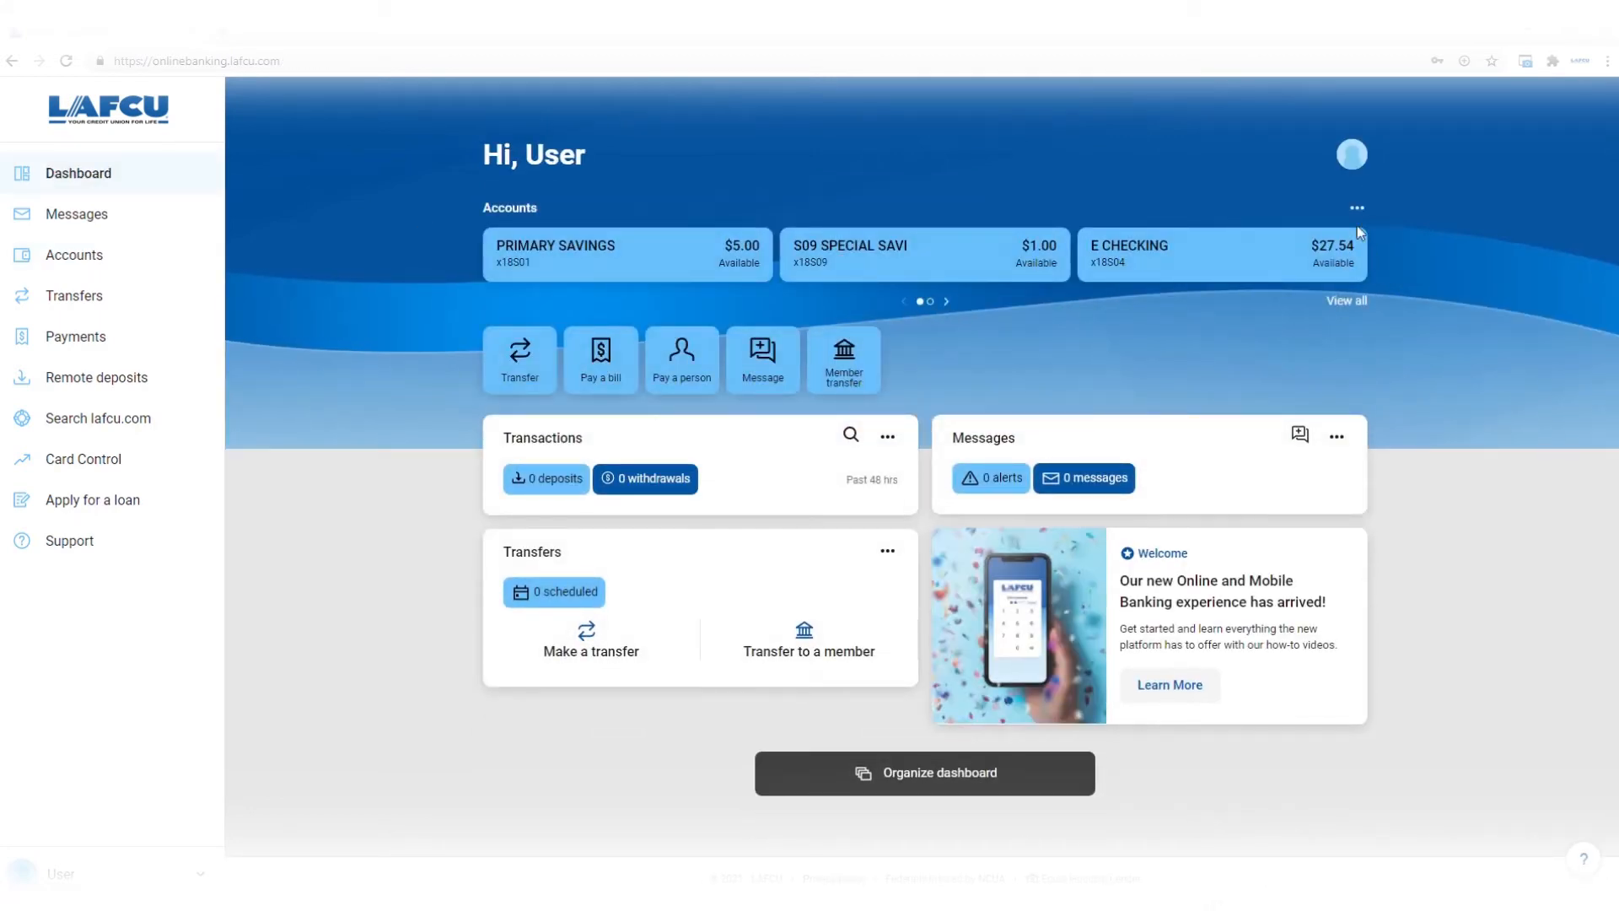
# Switch the accounts section to Expanded view, then to Totals
pyautogui.click(1356, 207)
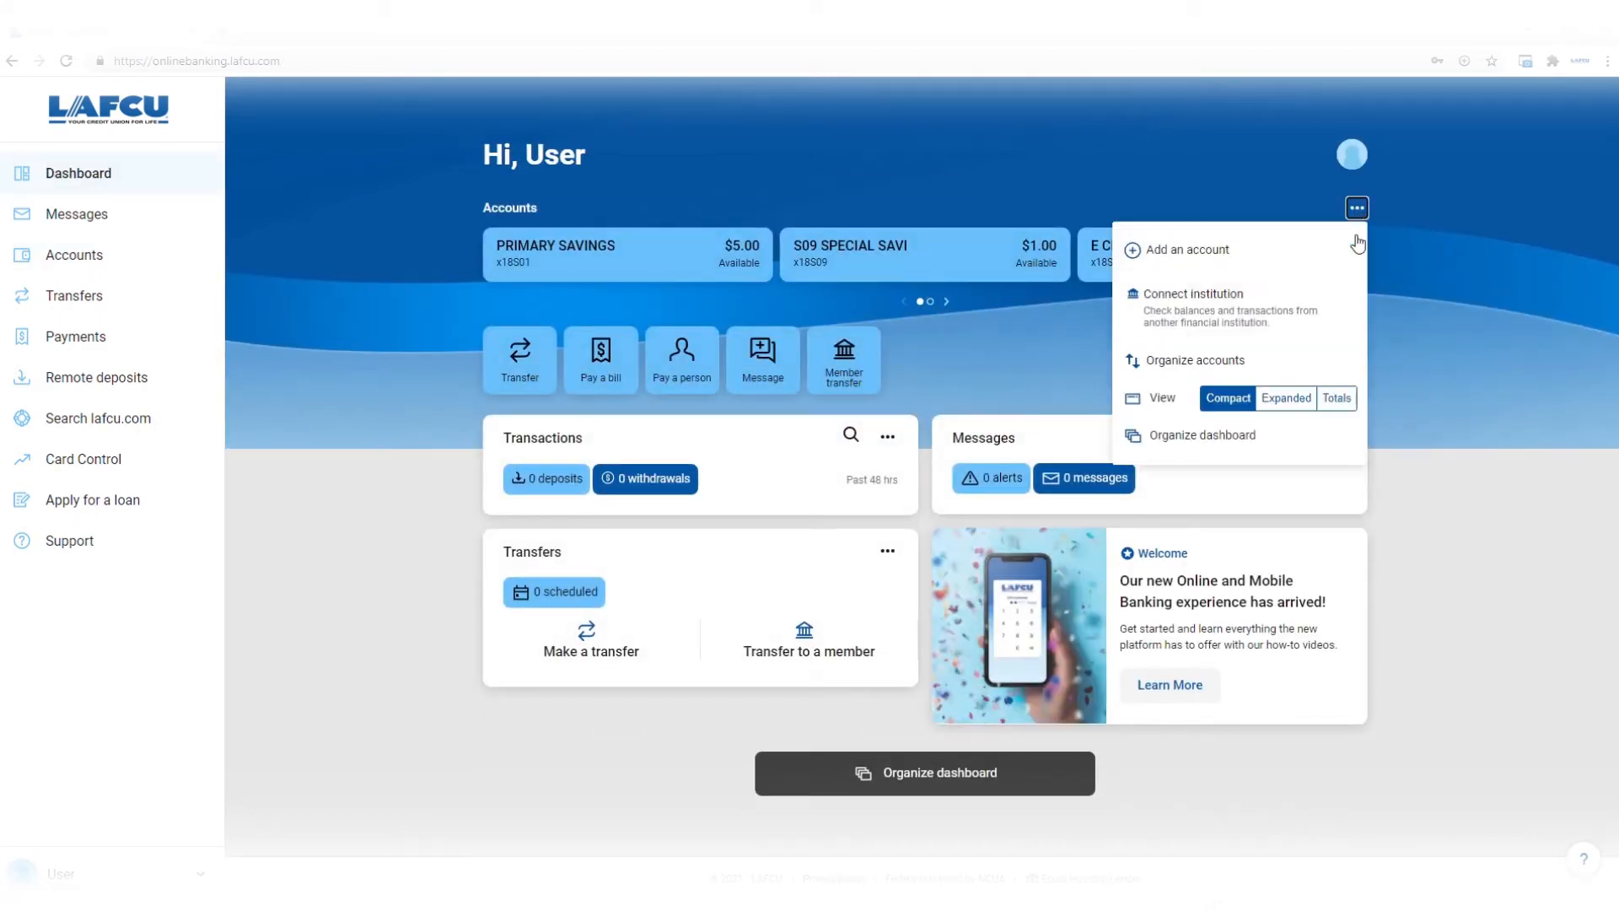
pyautogui.click(1349, 207)
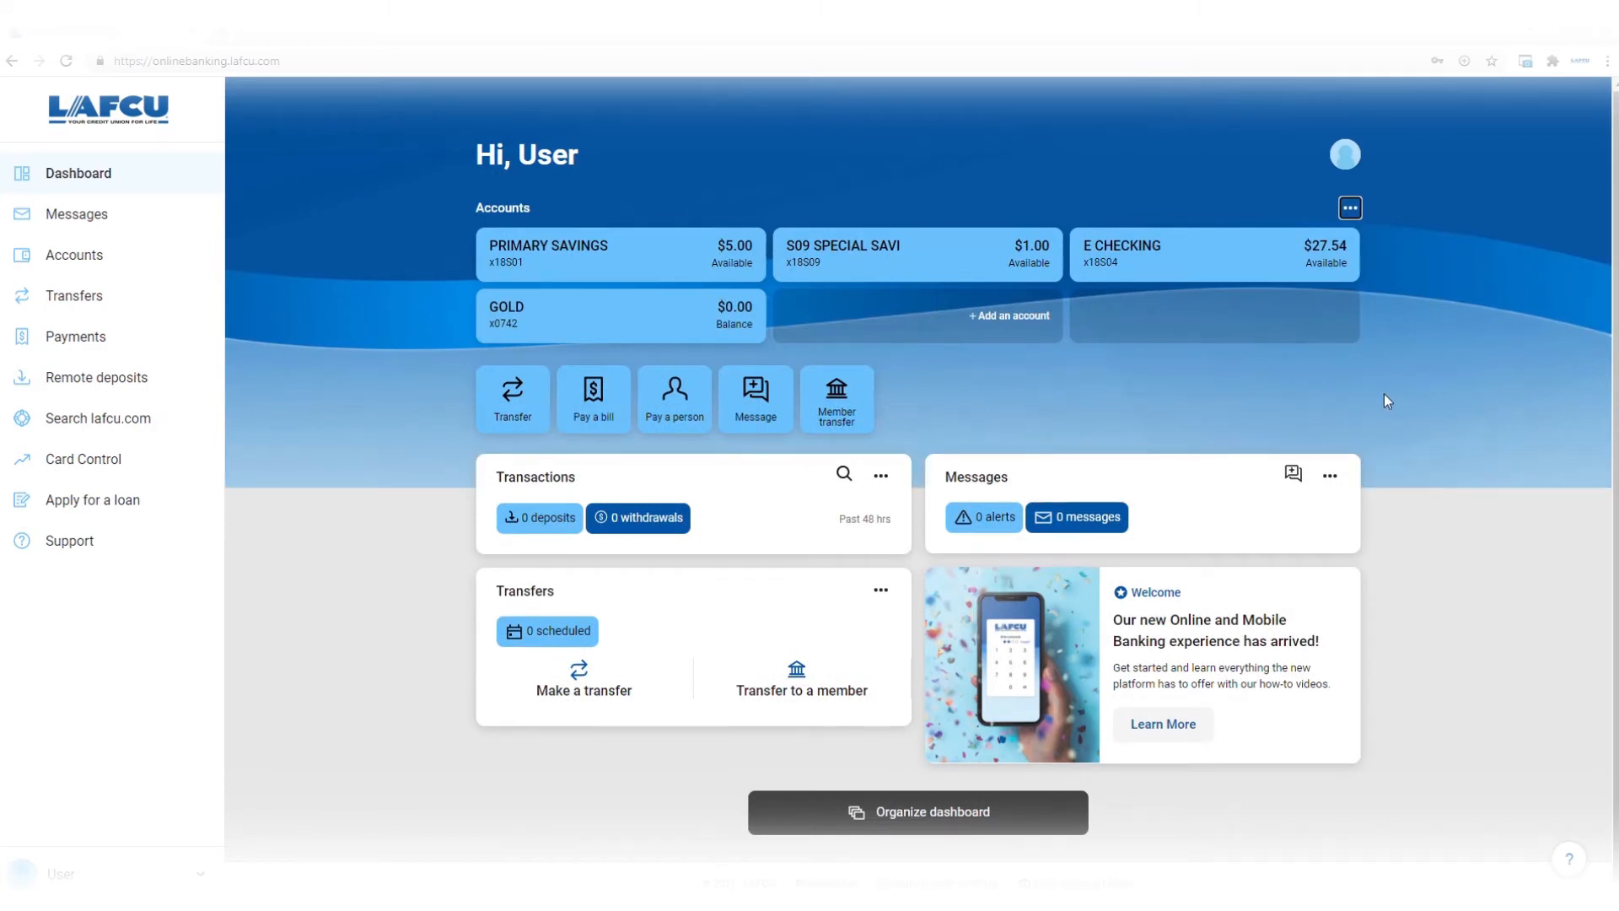
pyautogui.click(1348, 207)
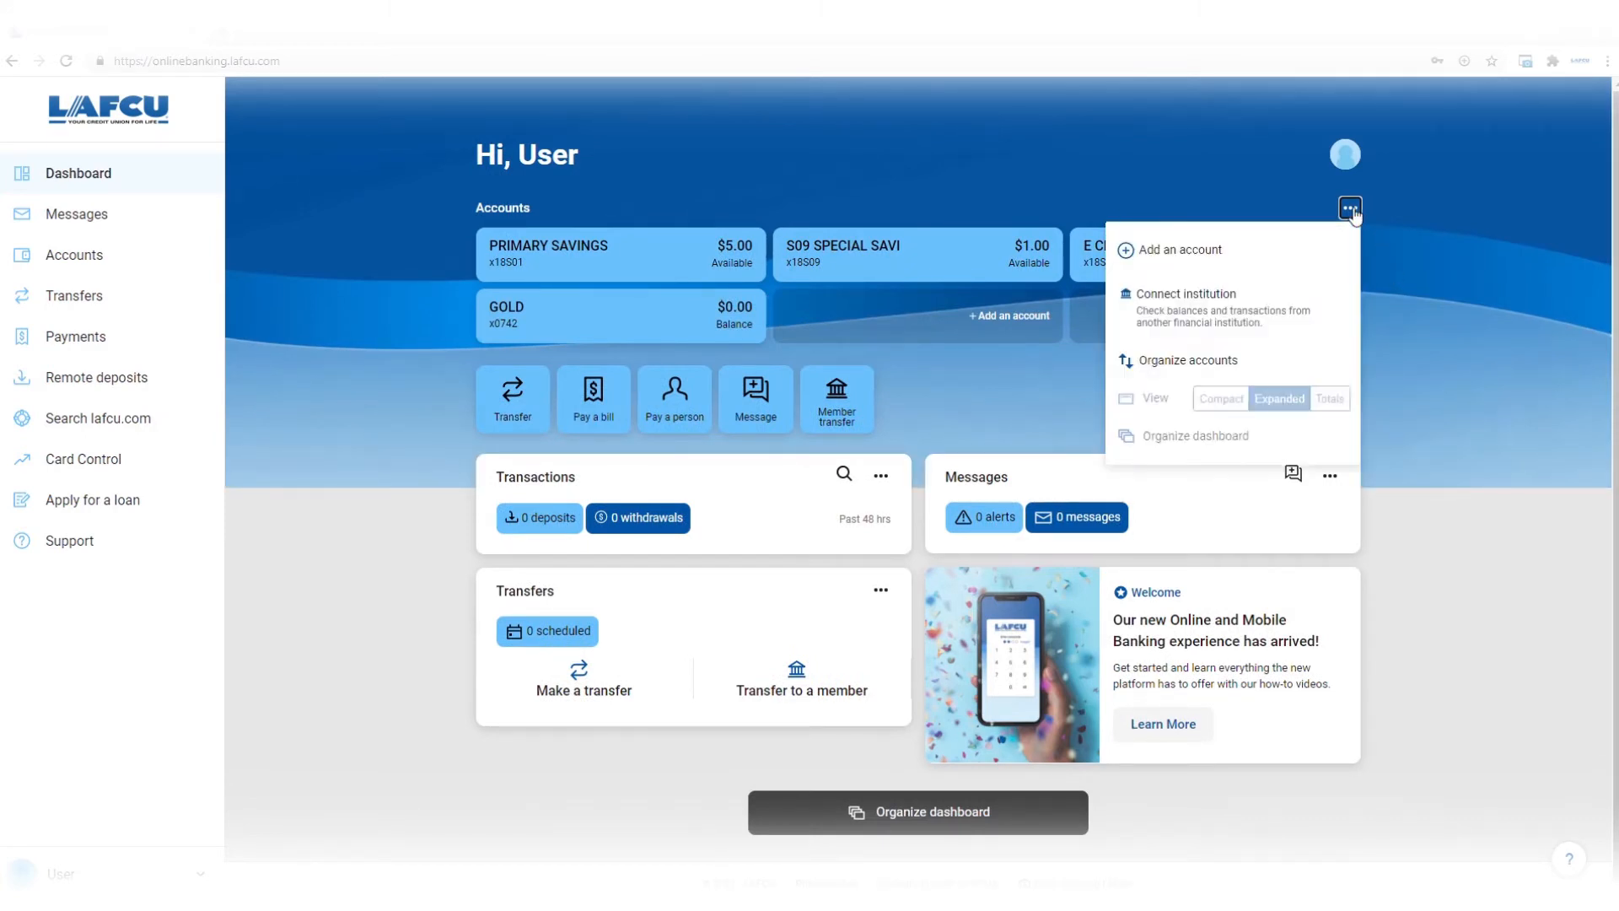
pyautogui.click(1329, 399)
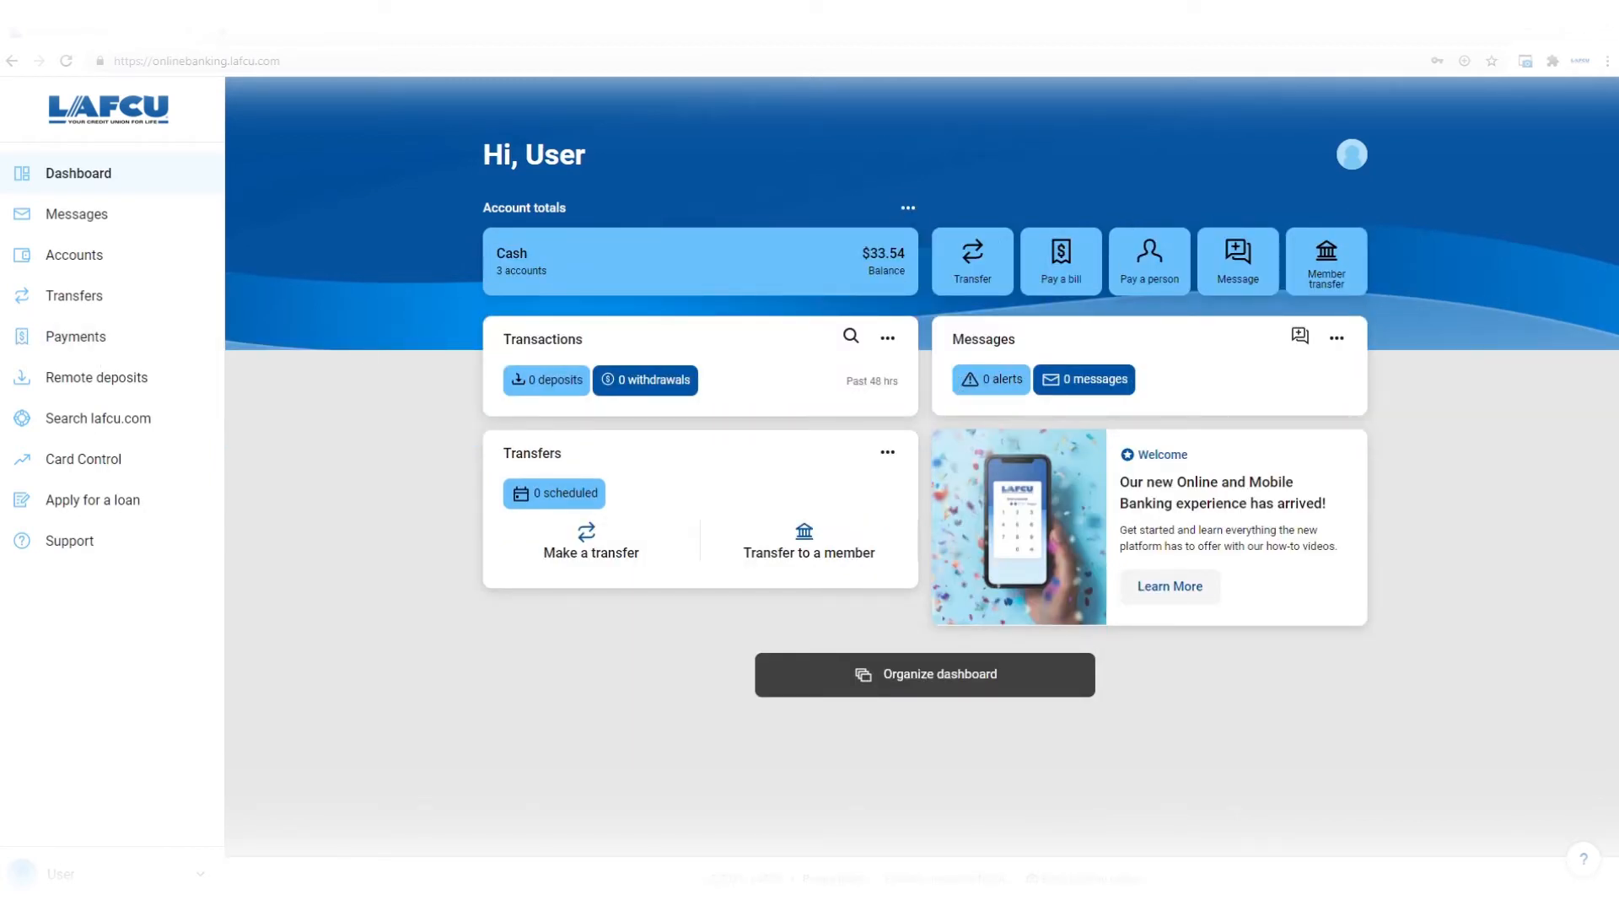
# Rename the S09 Special Savi account to 'SPECIAL SAVINGS' through its Settings and save
pyautogui.click(907, 207)
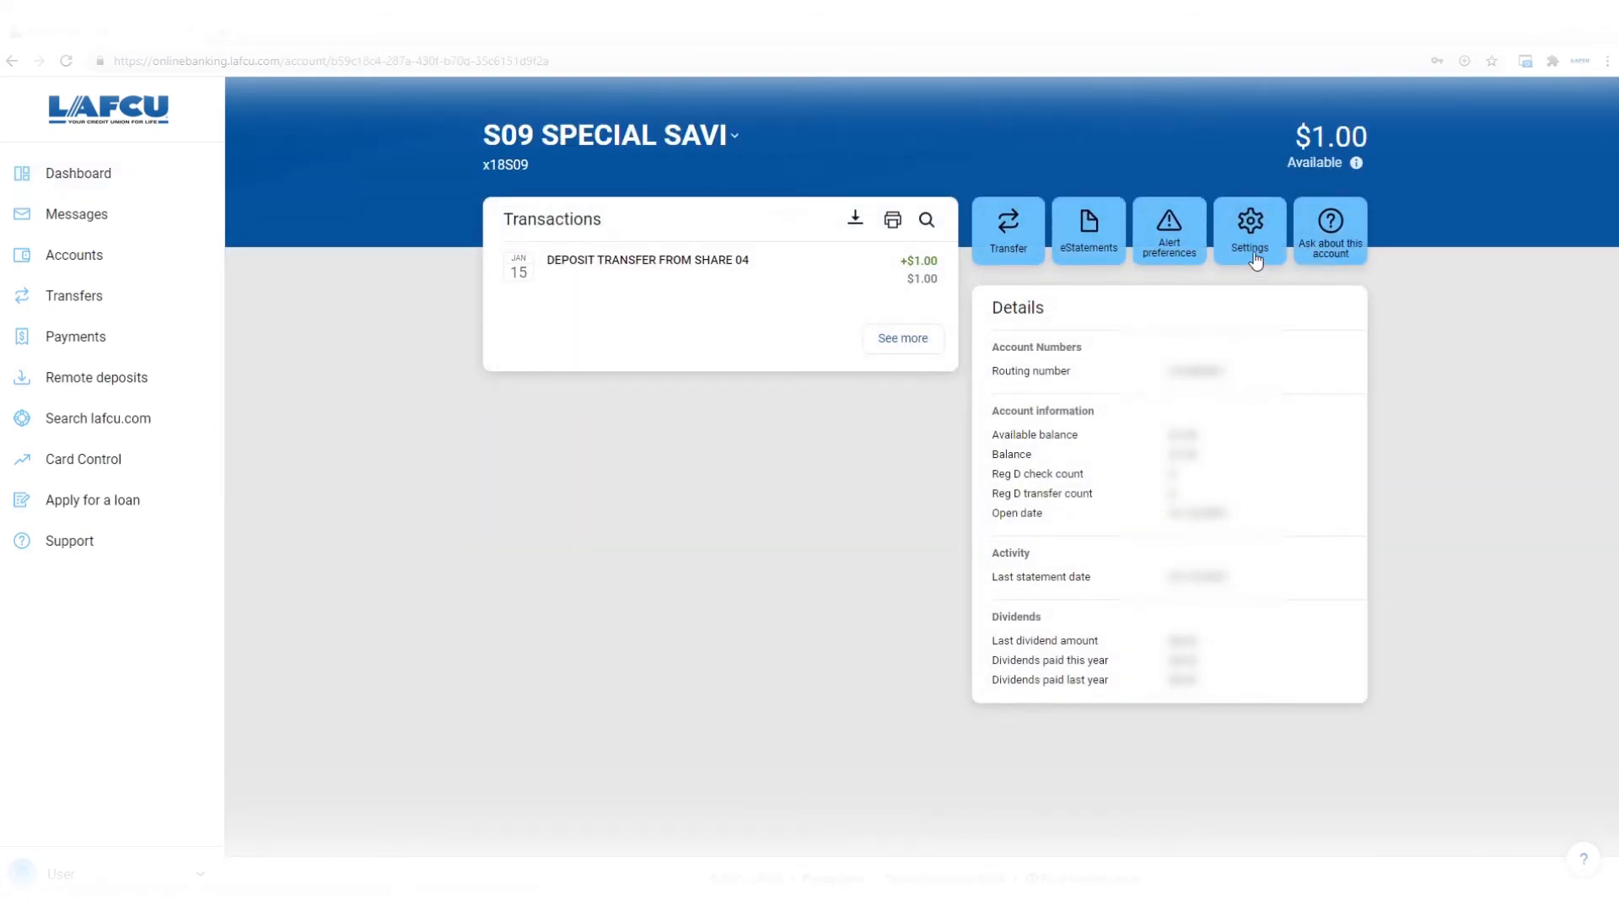
pyautogui.click(1248, 225)
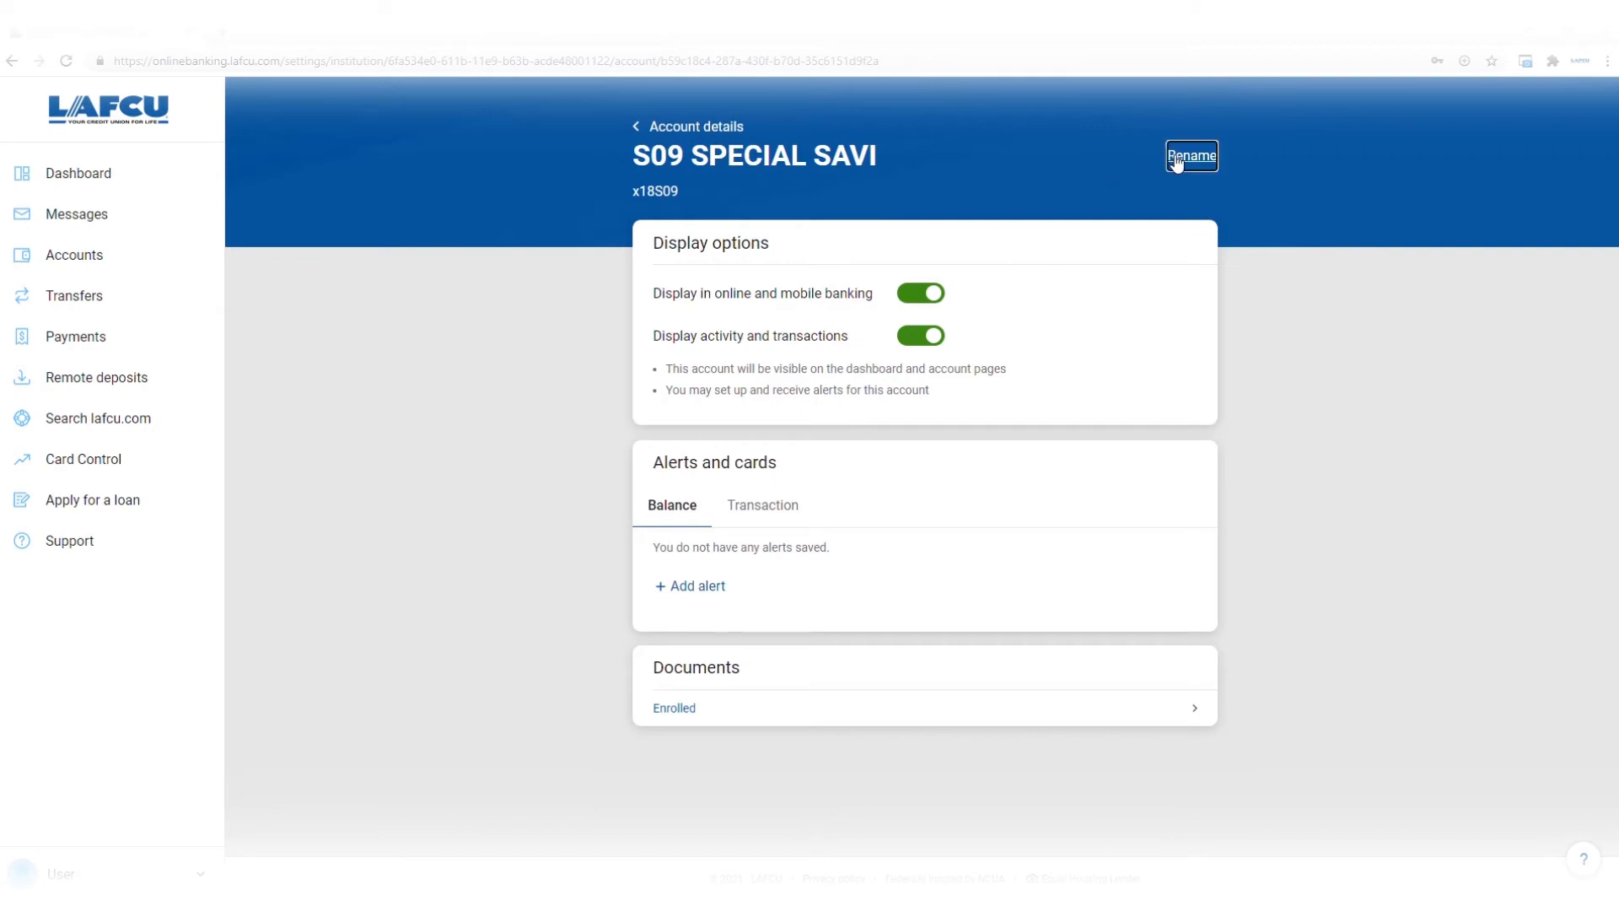
pyautogui.click(1191, 156)
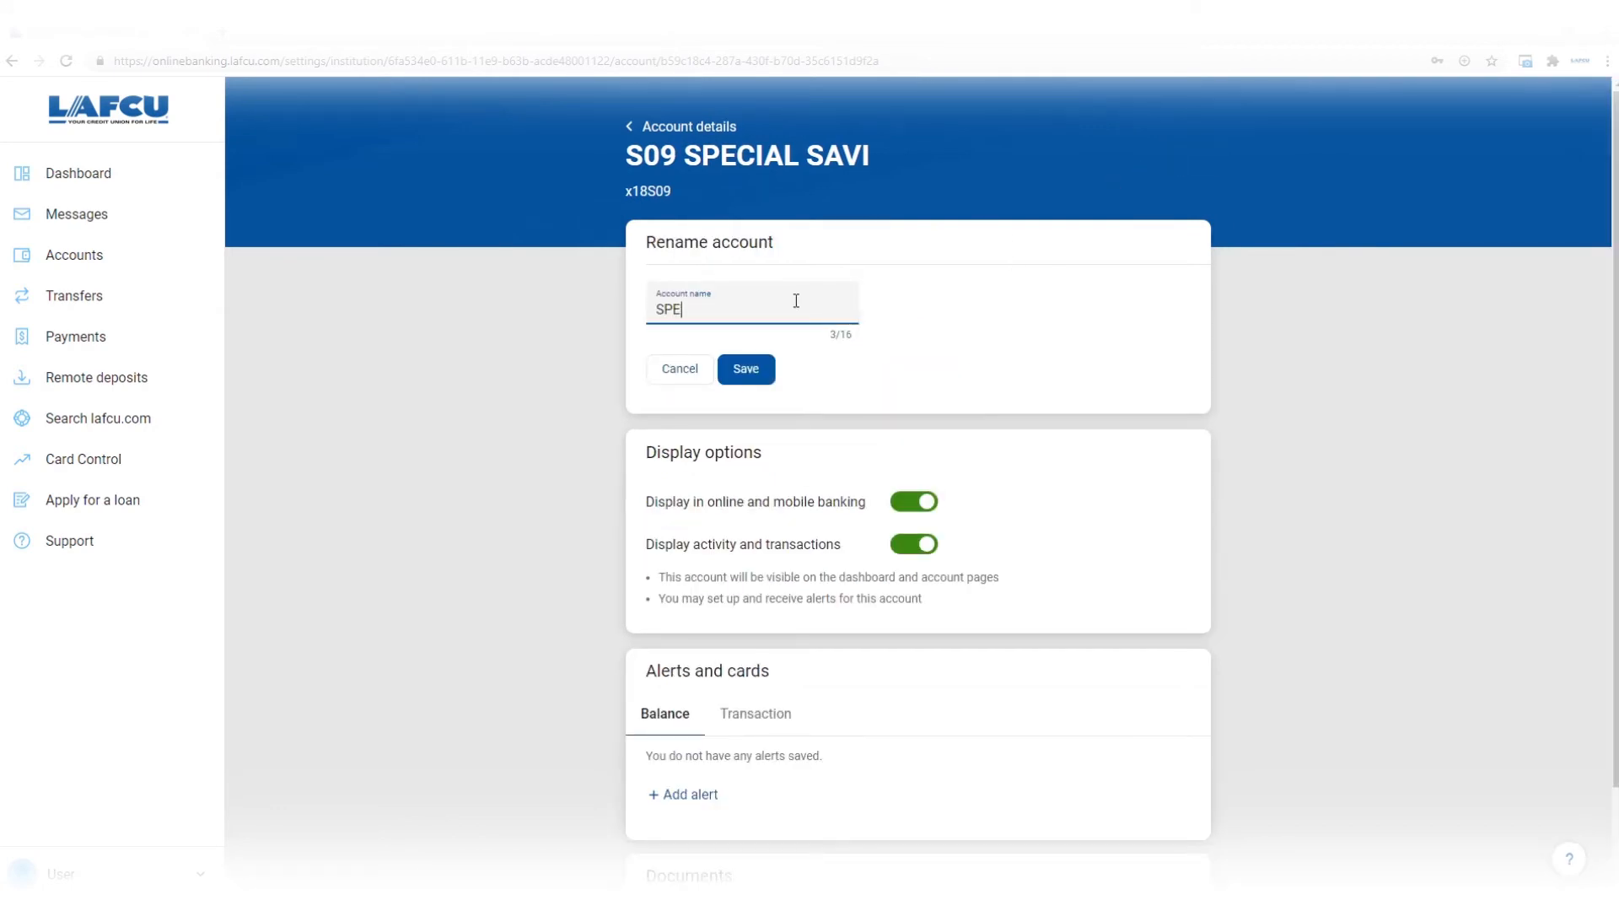
pyautogui.write('SPECIAL SAVINGS')
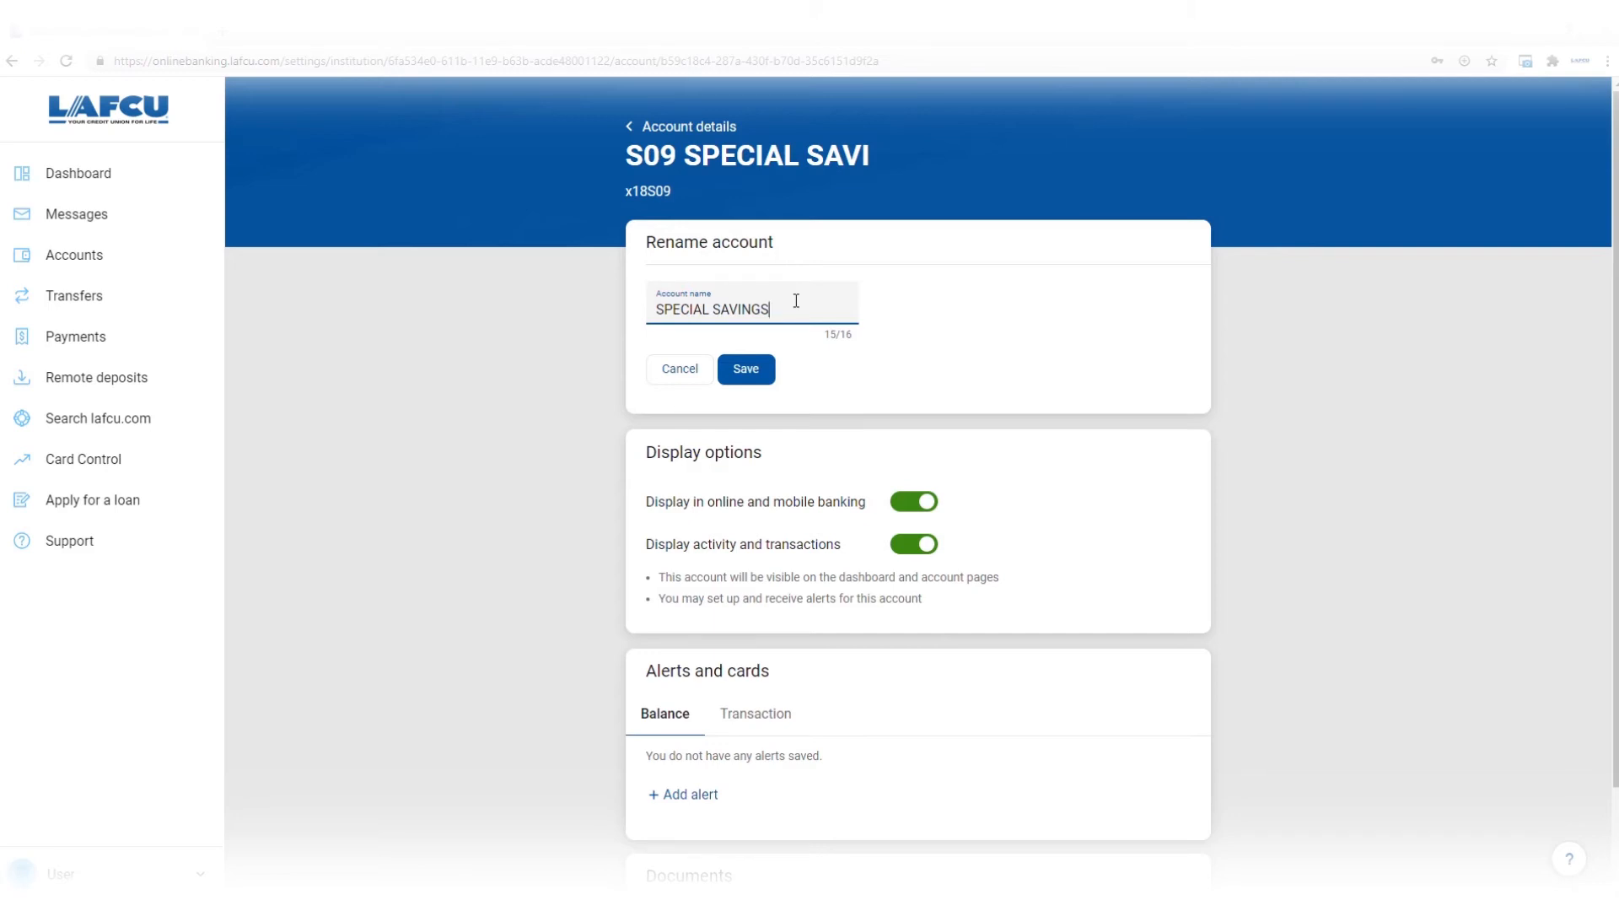
pyautogui.click(746, 369)
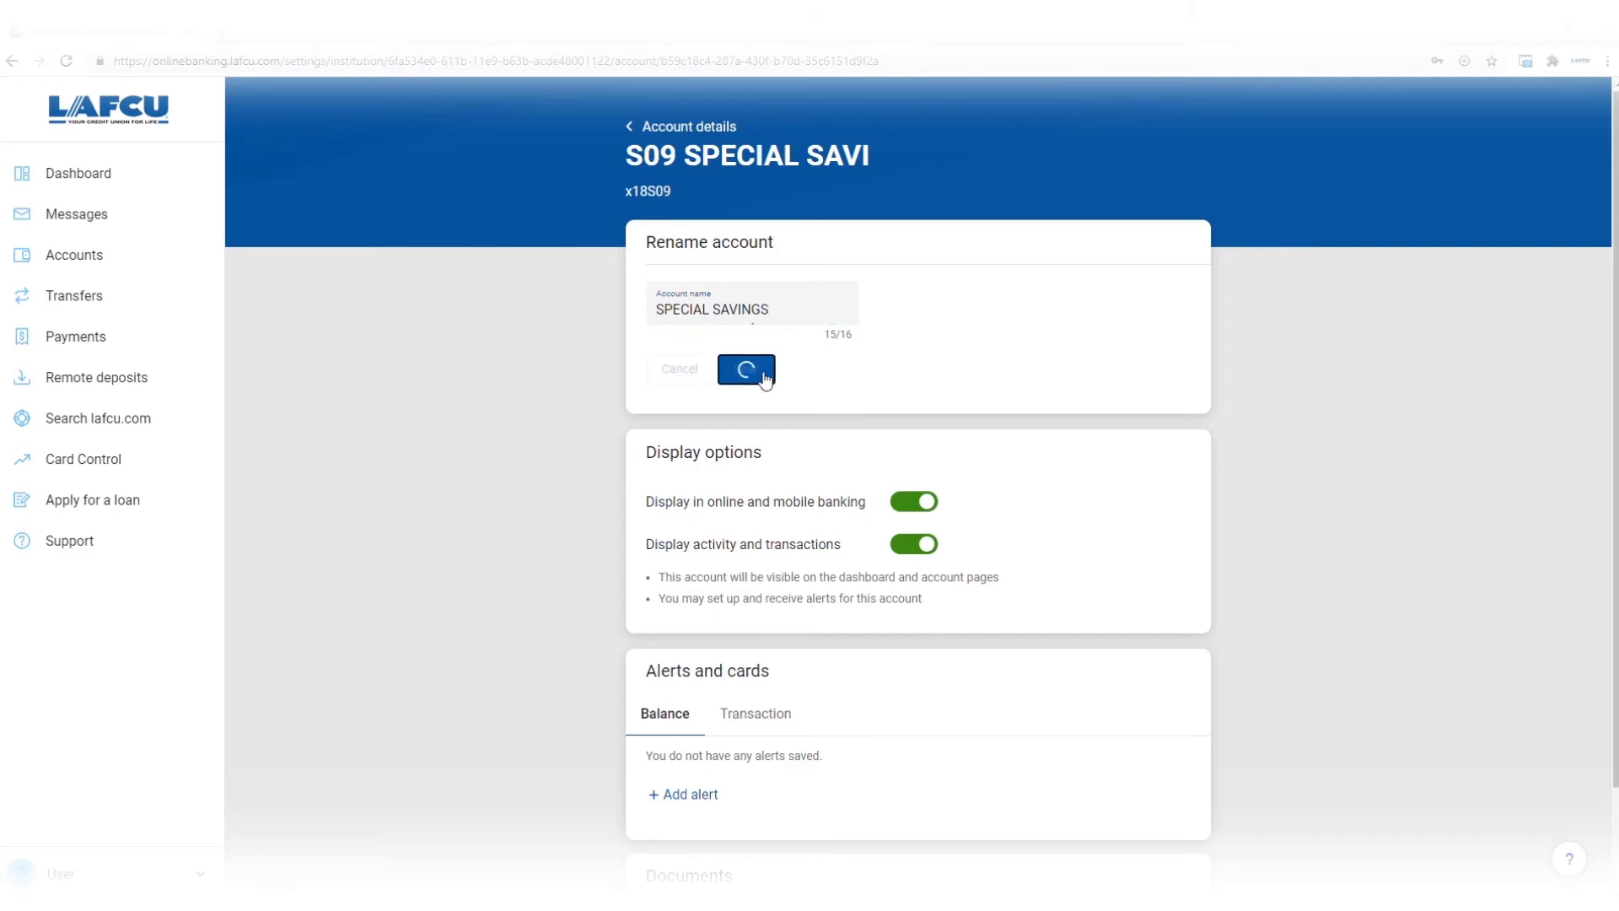
pyautogui.click(746, 369)
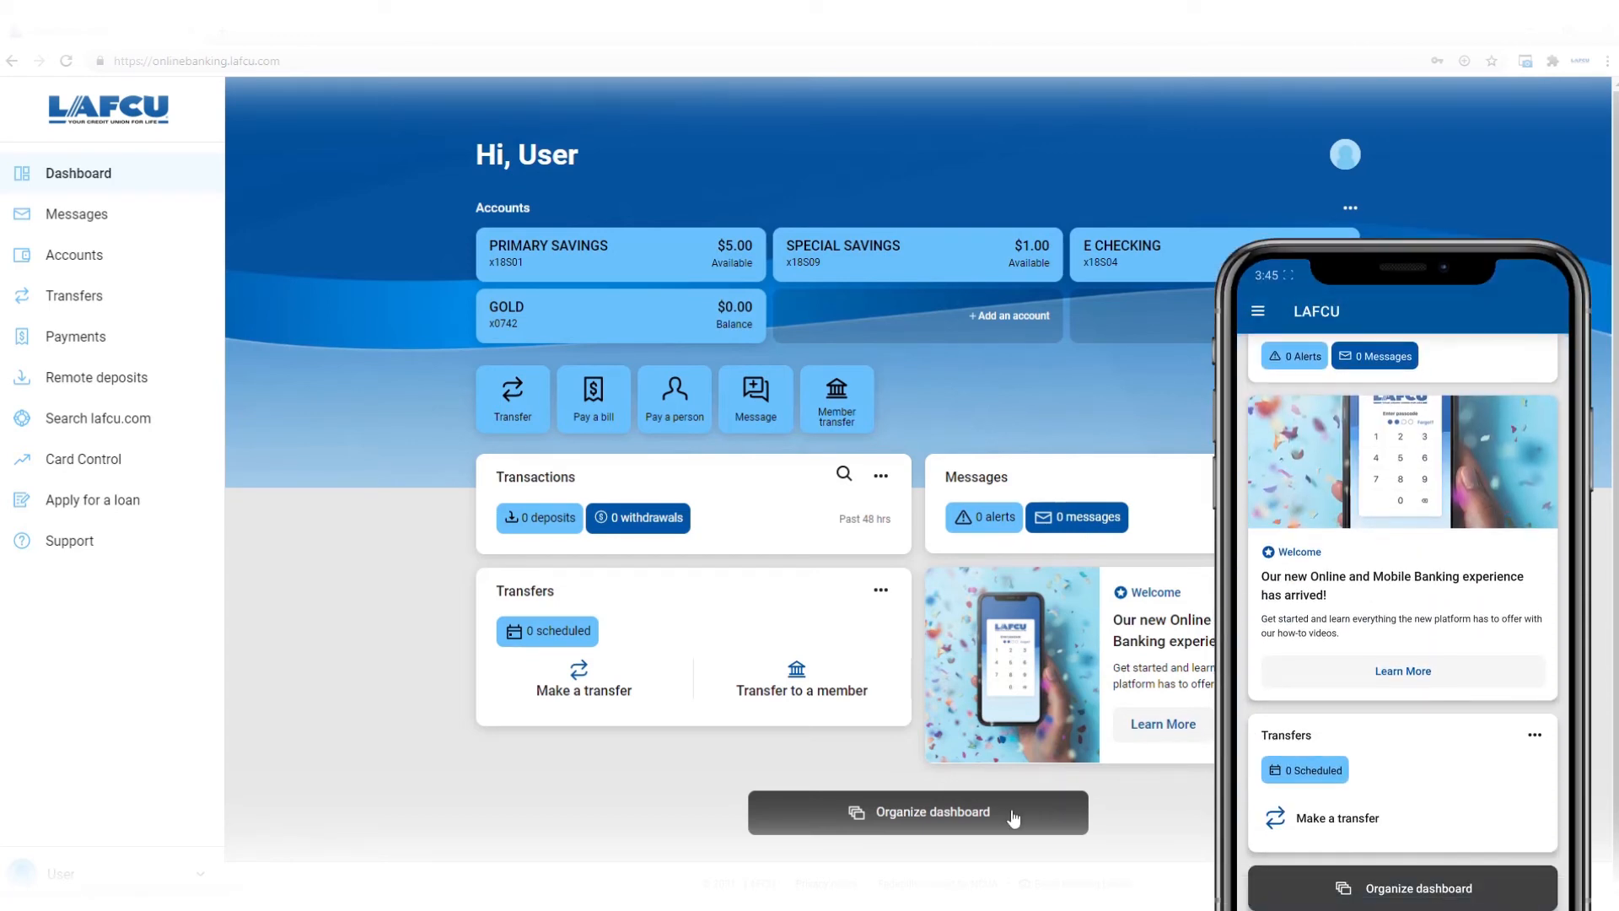
# Organize the dashboard cards as Transfers, Transactions, Messages and click Done
pyautogui.click(917, 811)
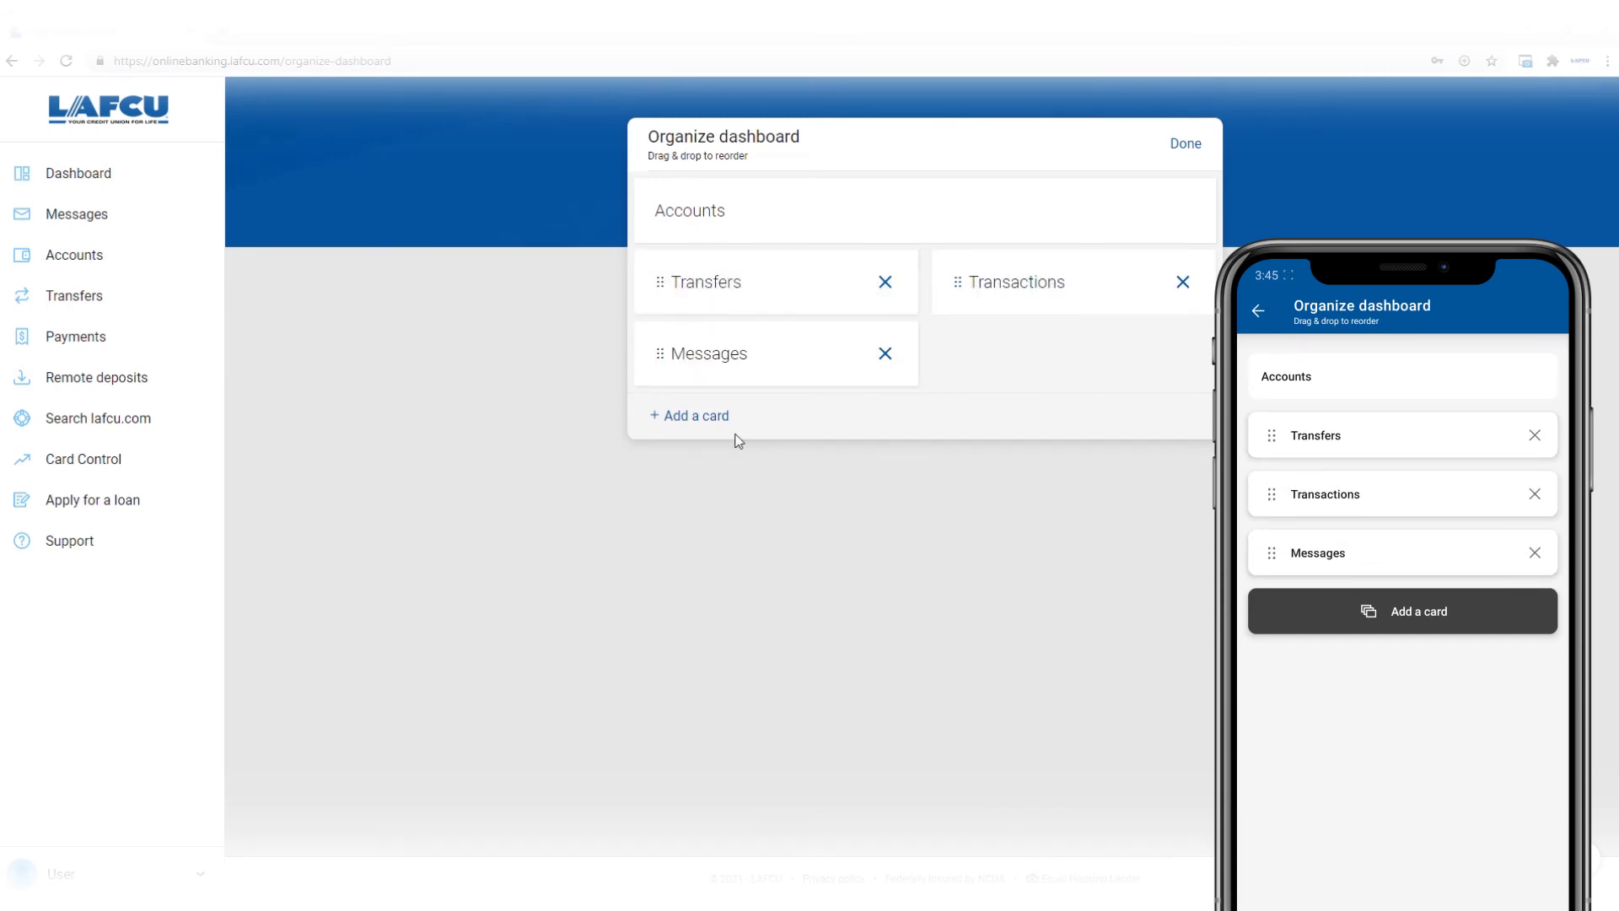
pyautogui.moveTo(929, 415)
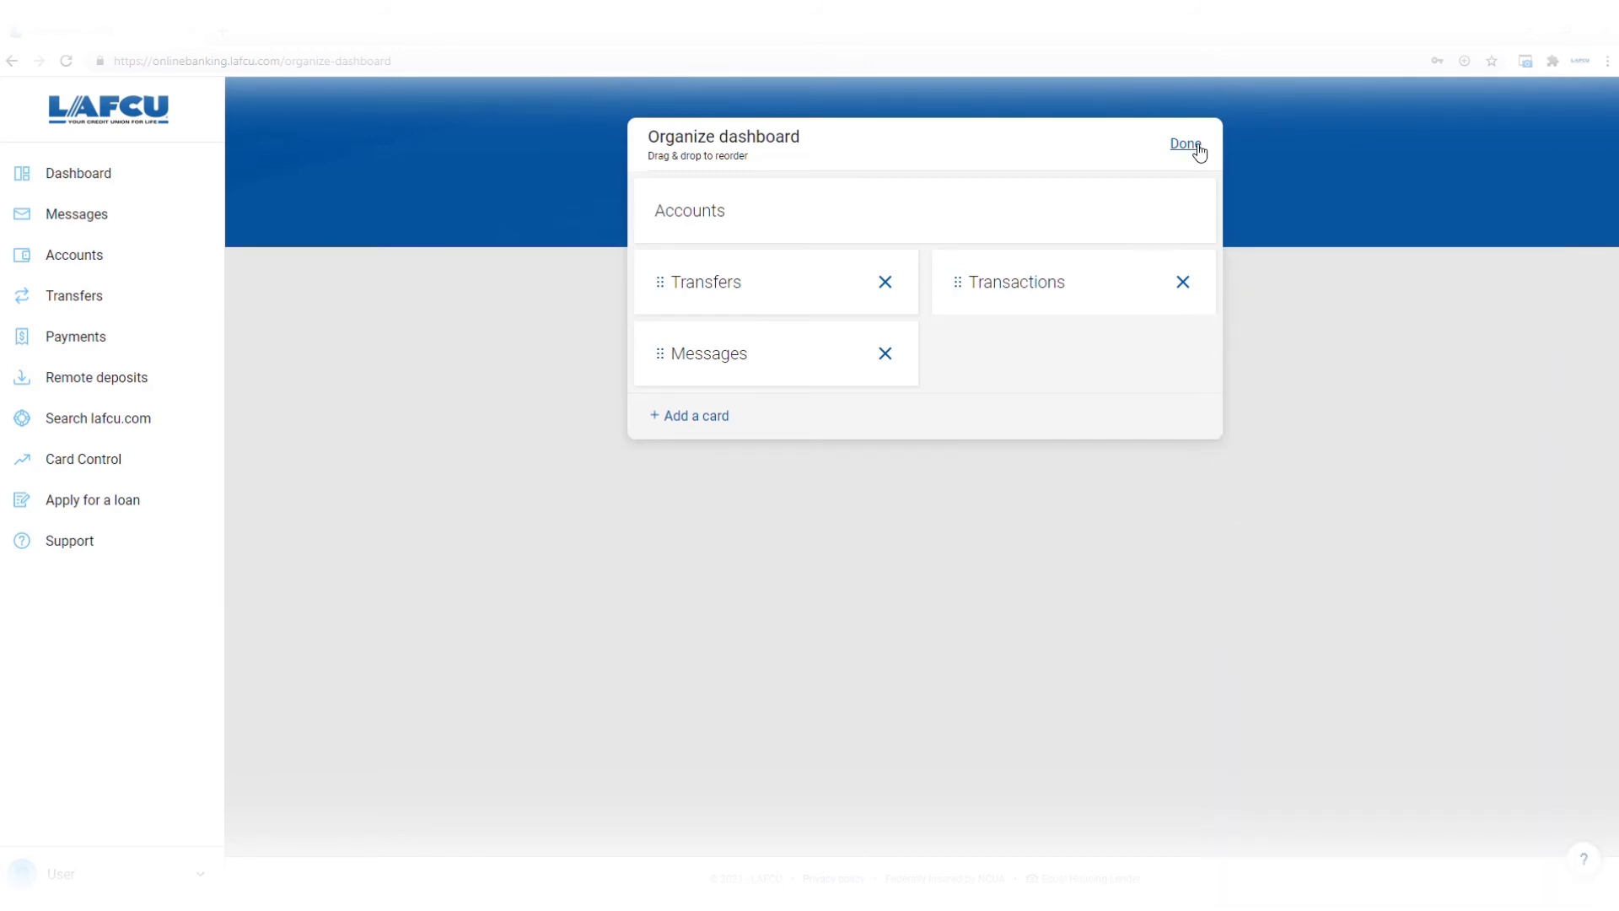
pyautogui.click(1184, 143)
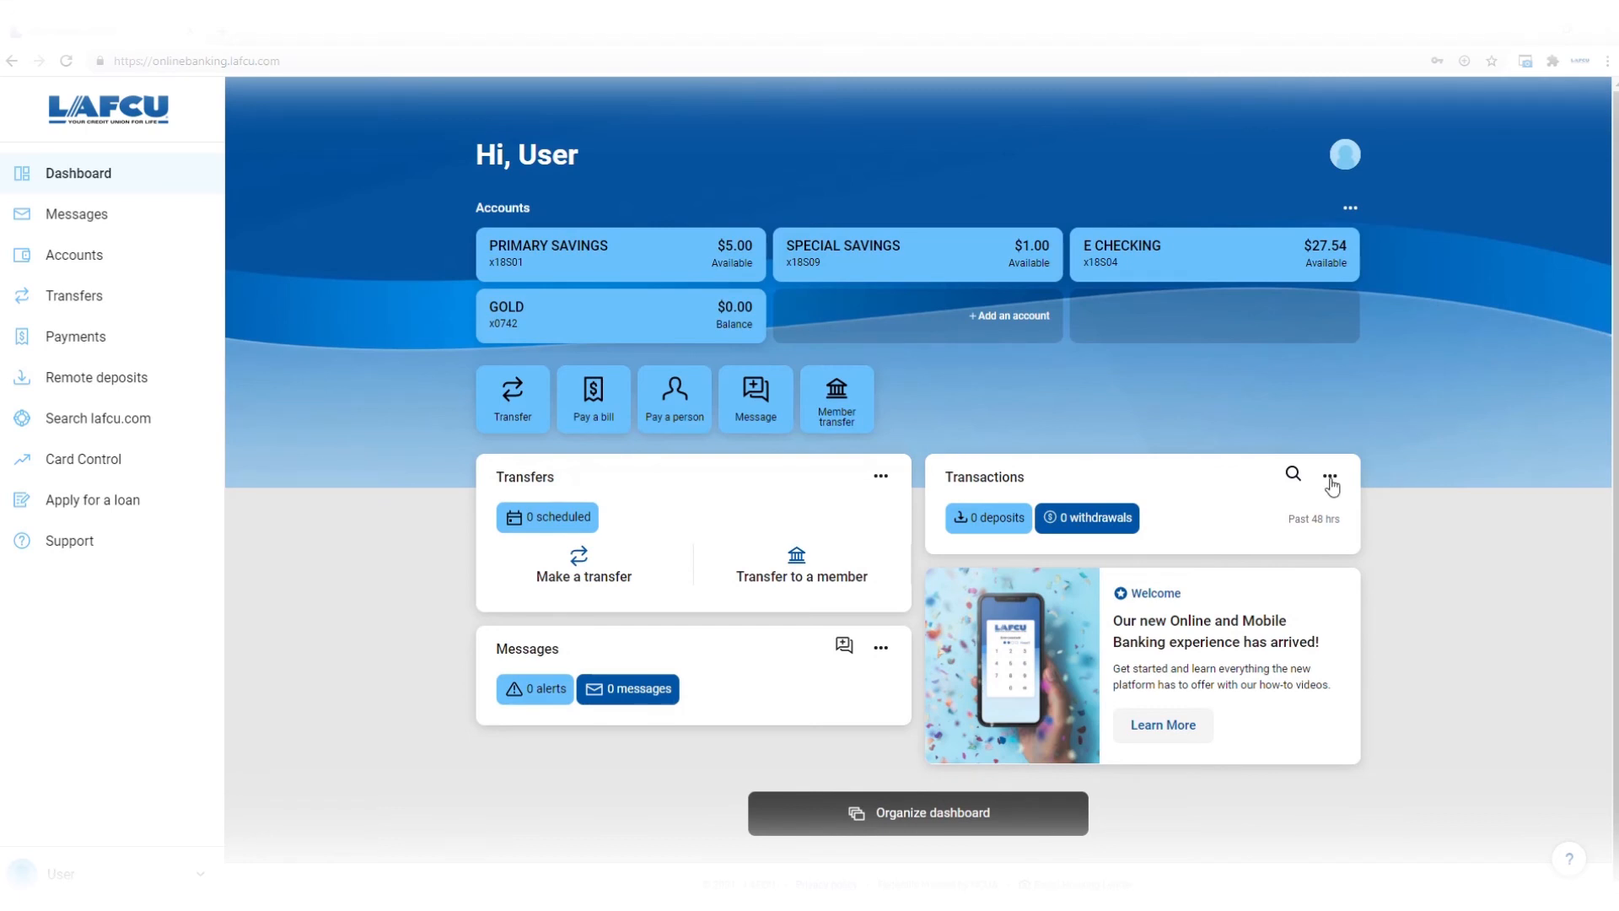
# Set the Transactions card size to Large from its ••• menu
pyautogui.click(1330, 476)
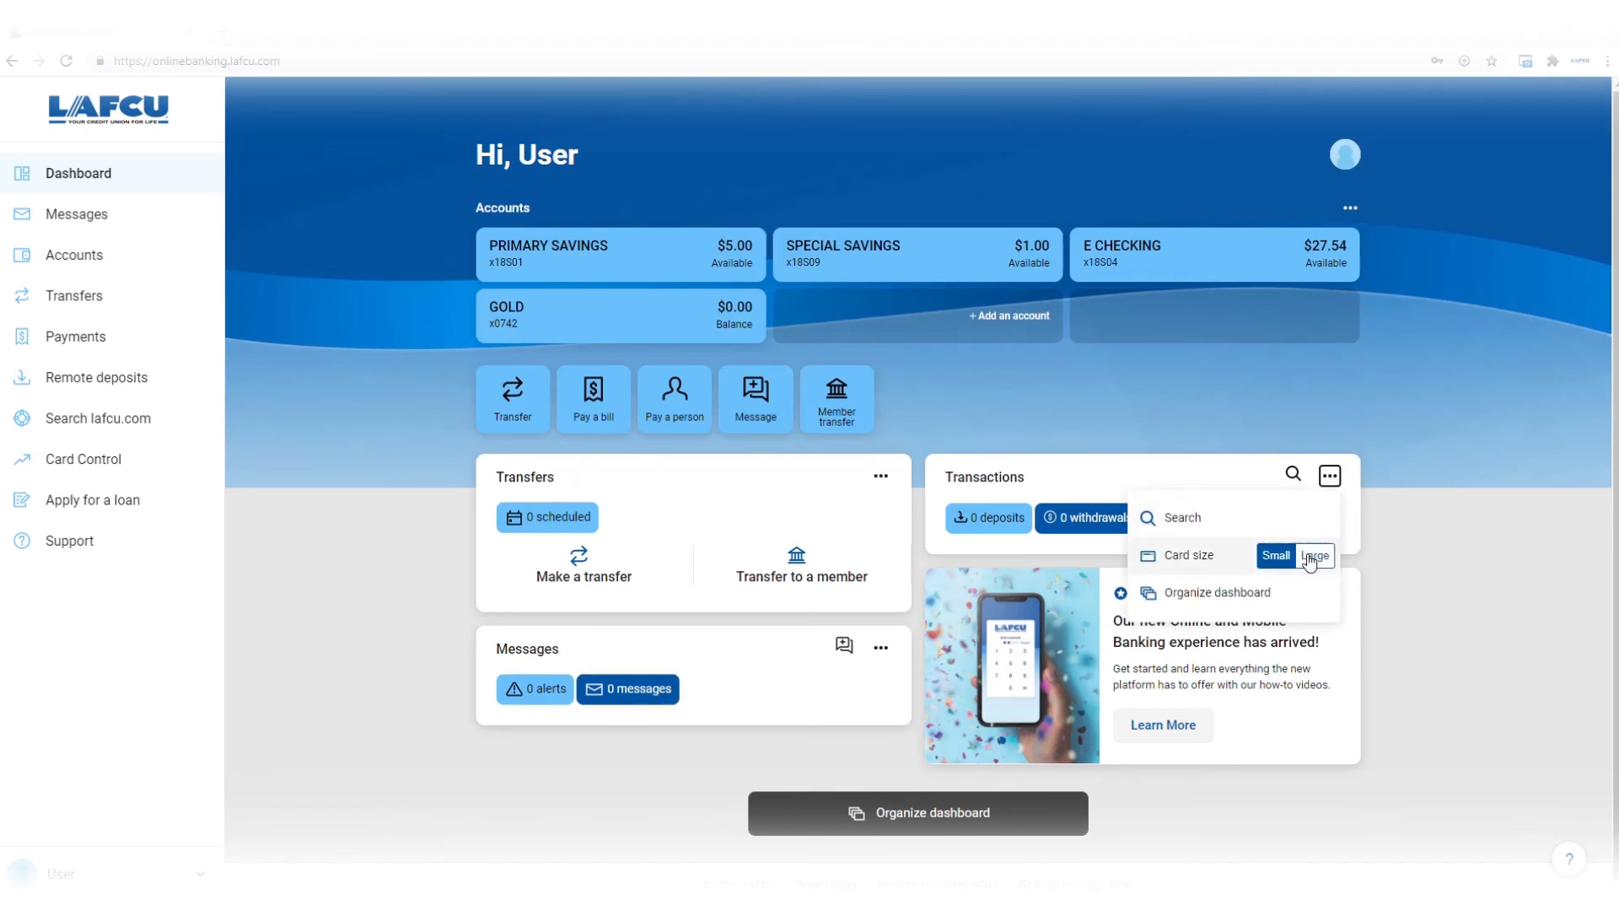
pyautogui.click(1314, 556)
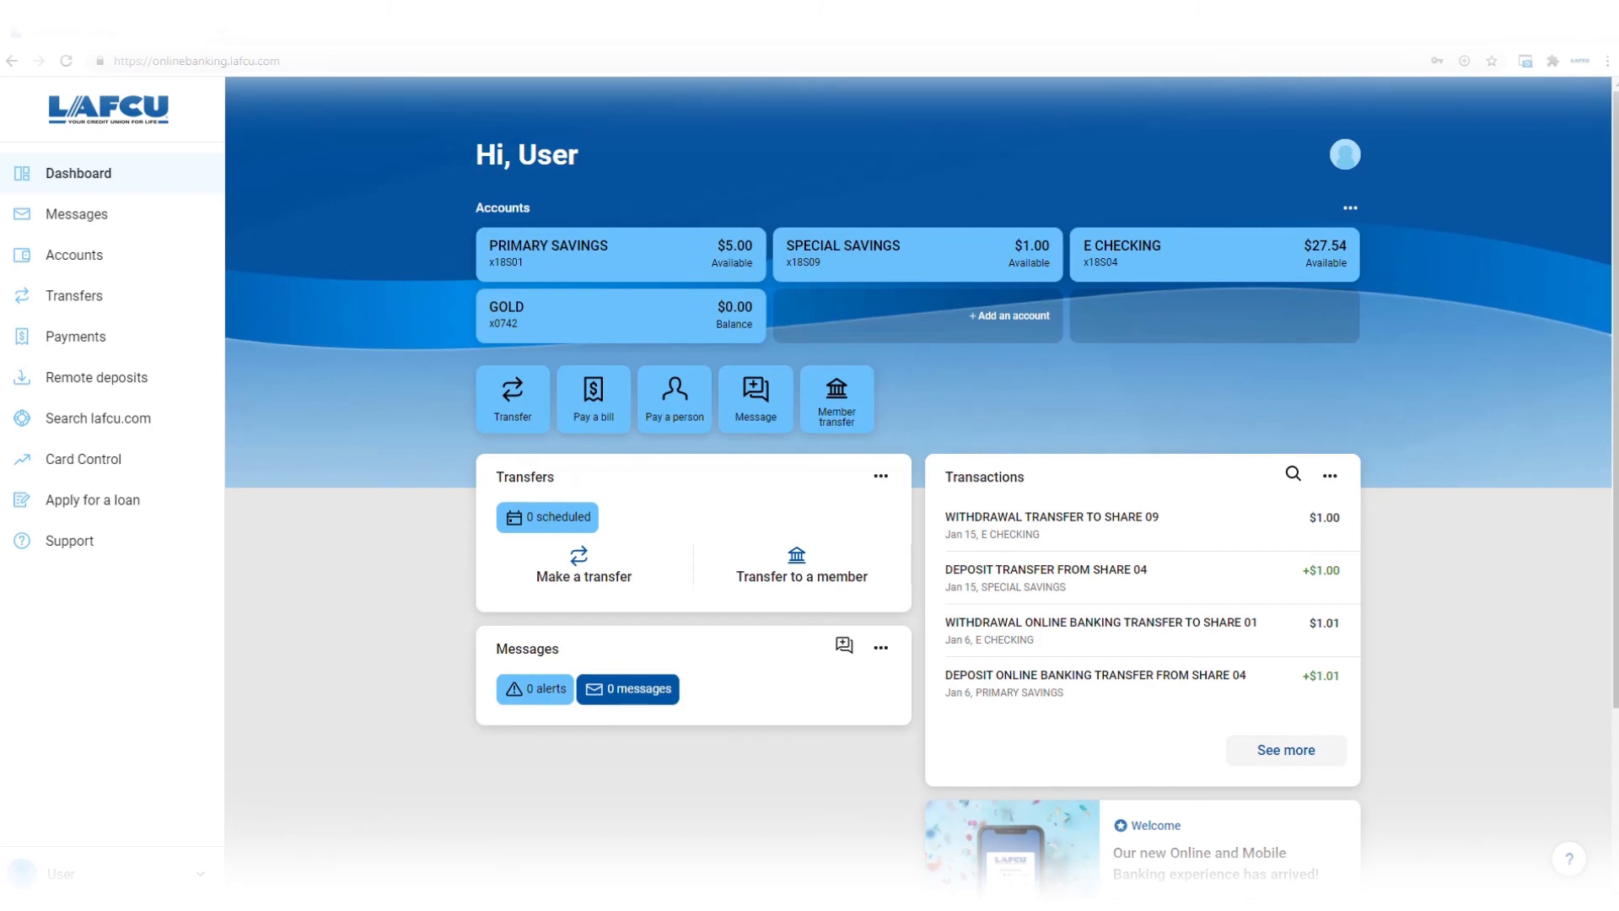
pyautogui.moveTo(282, 846)
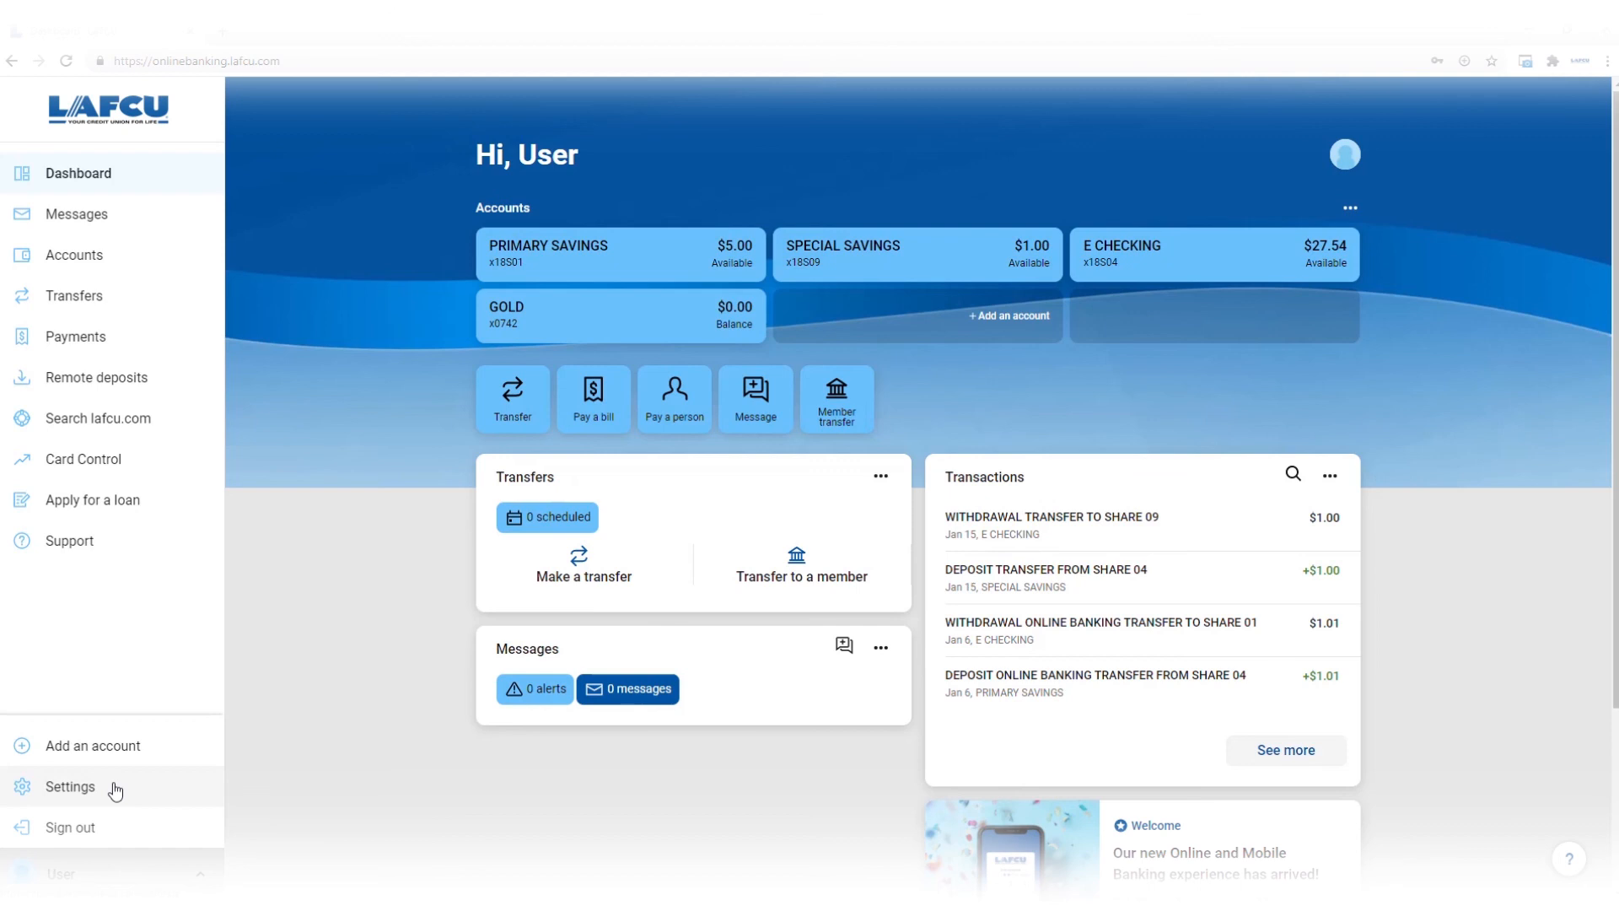
# Open Settings from the user name at the bottom of the sidebar
pyautogui.click(69, 786)
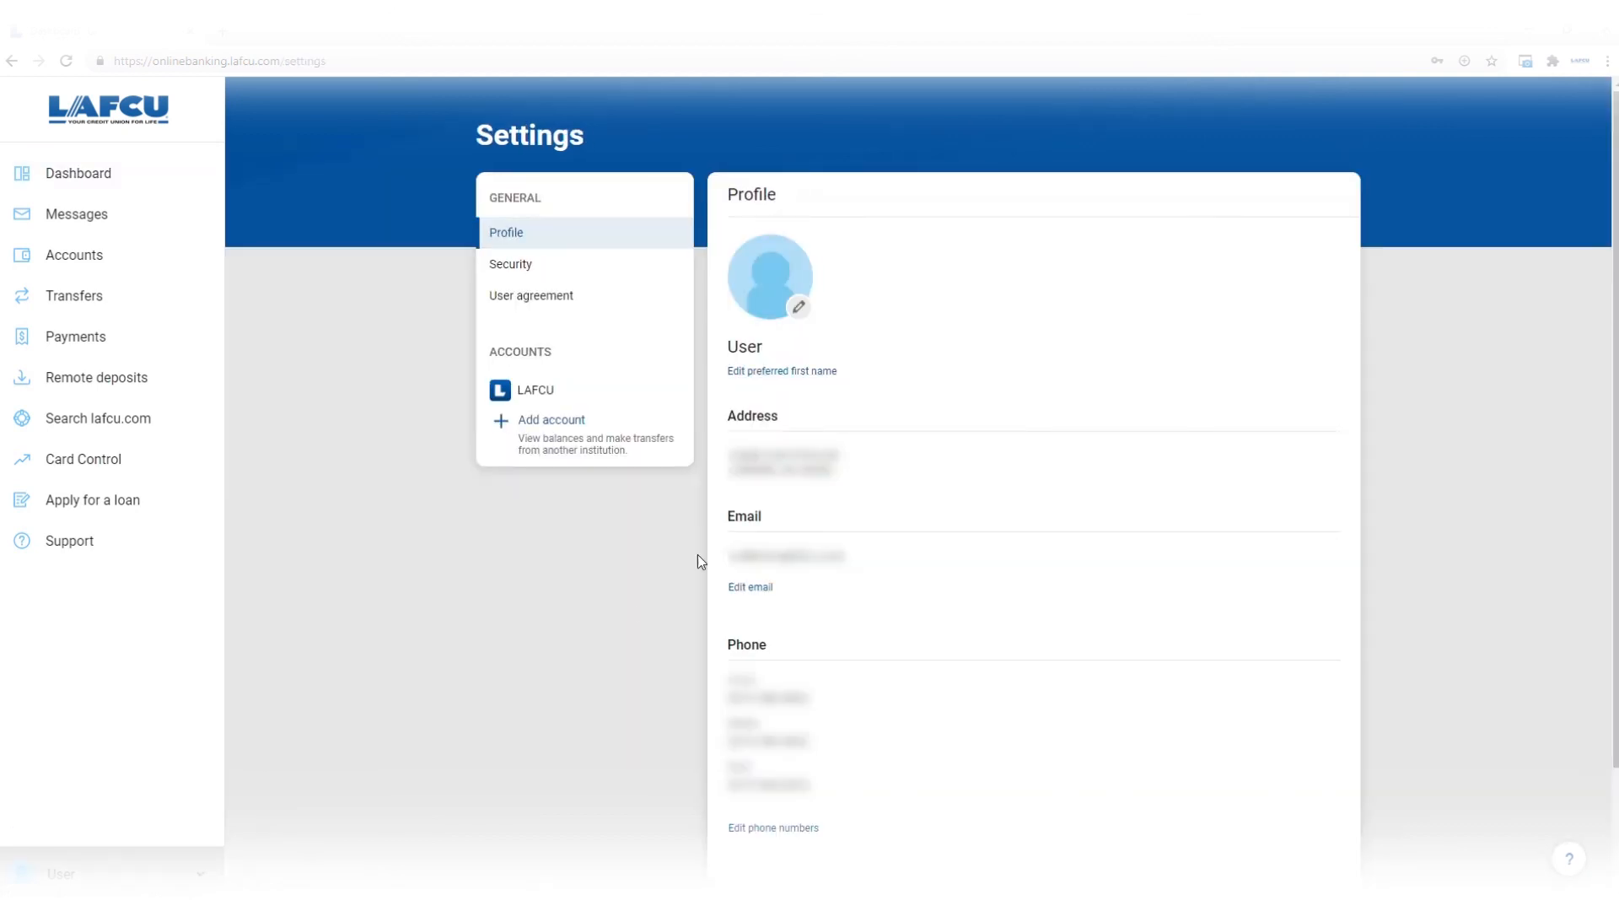